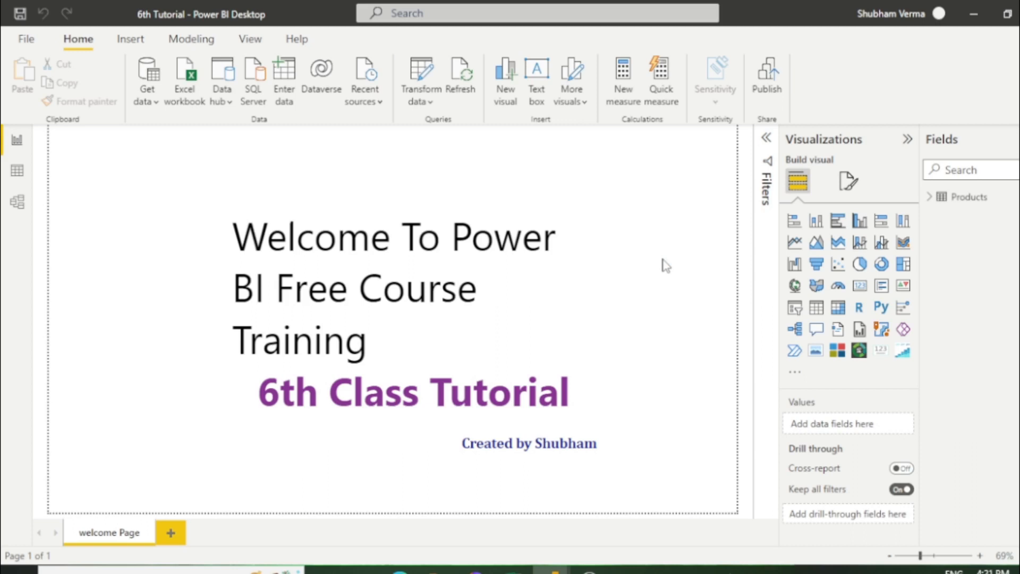
pyautogui.moveTo(595, 476)
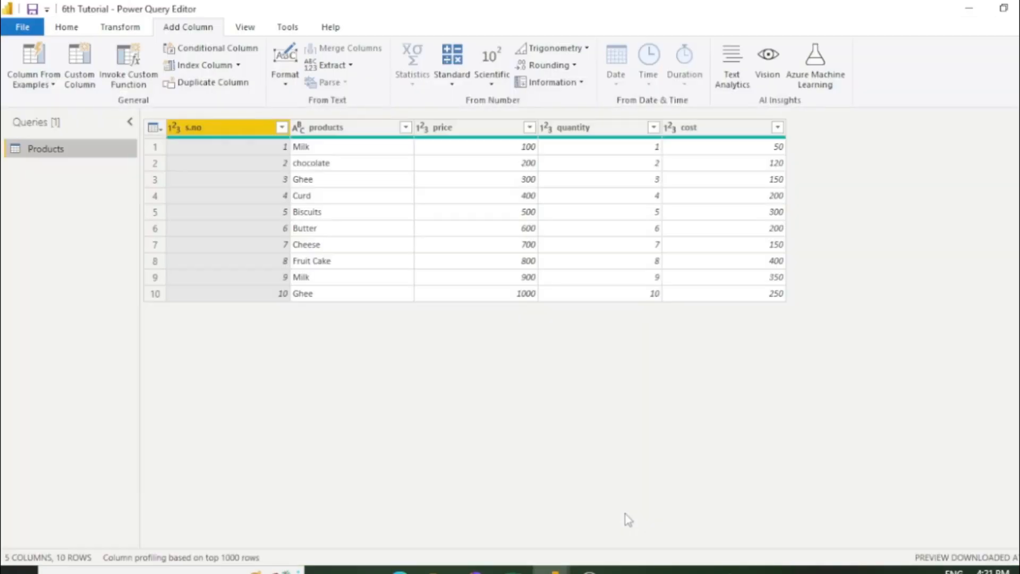
pyautogui.moveTo(523, 388)
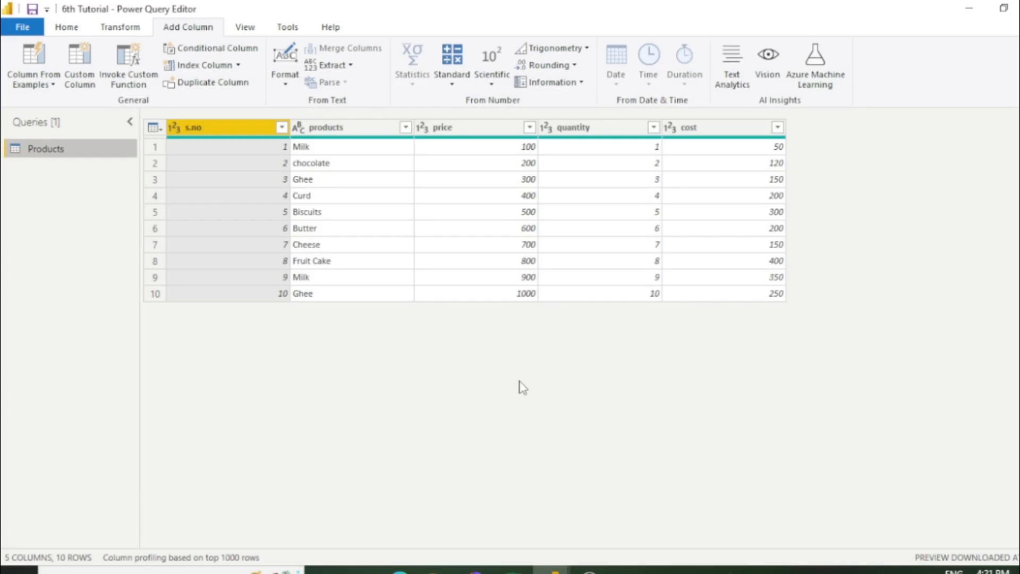
# Switch from the Home ribbon to the Add Column ribbon in Power Query Editor.
pyautogui.click(66, 27)
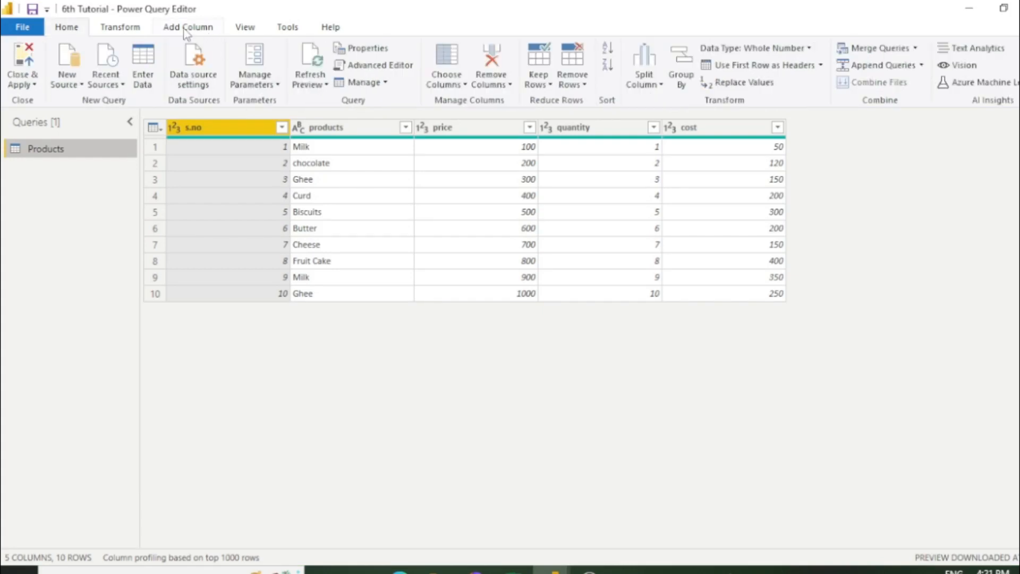
pyautogui.click(187, 27)
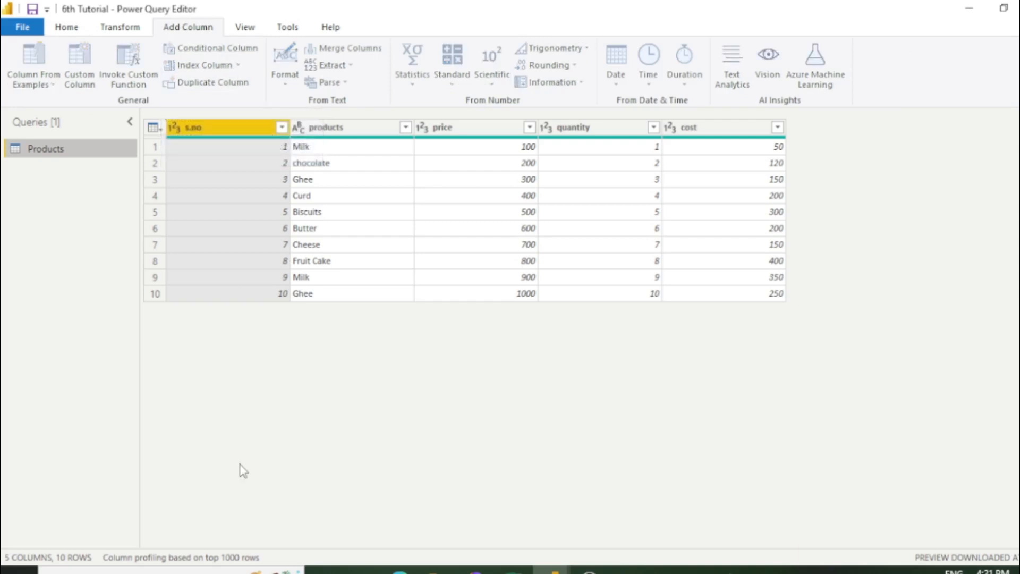
# Create a conditional column named rating testing whether quantity equals 10.
pyautogui.click(214, 48)
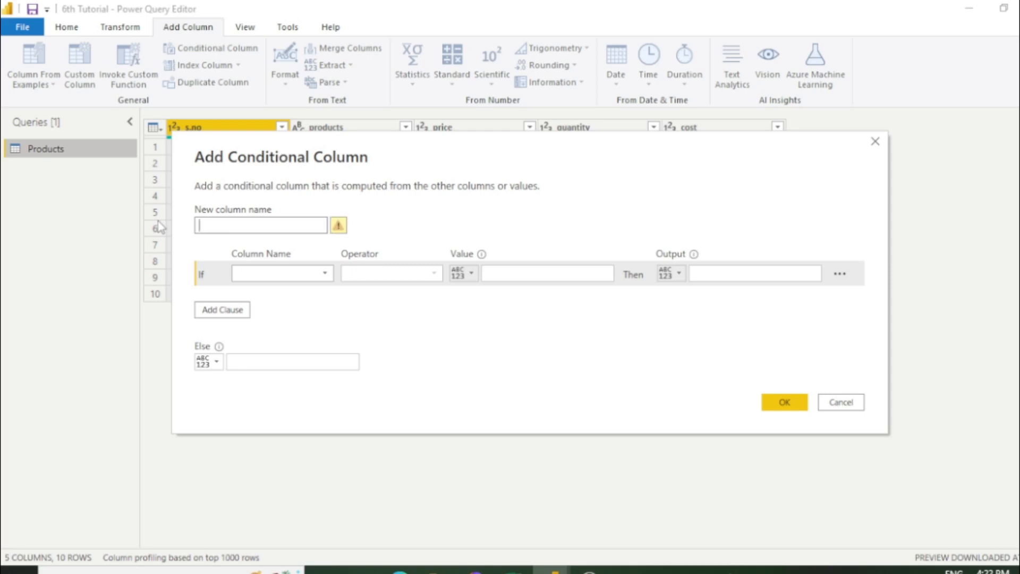
pyautogui.write('rating')
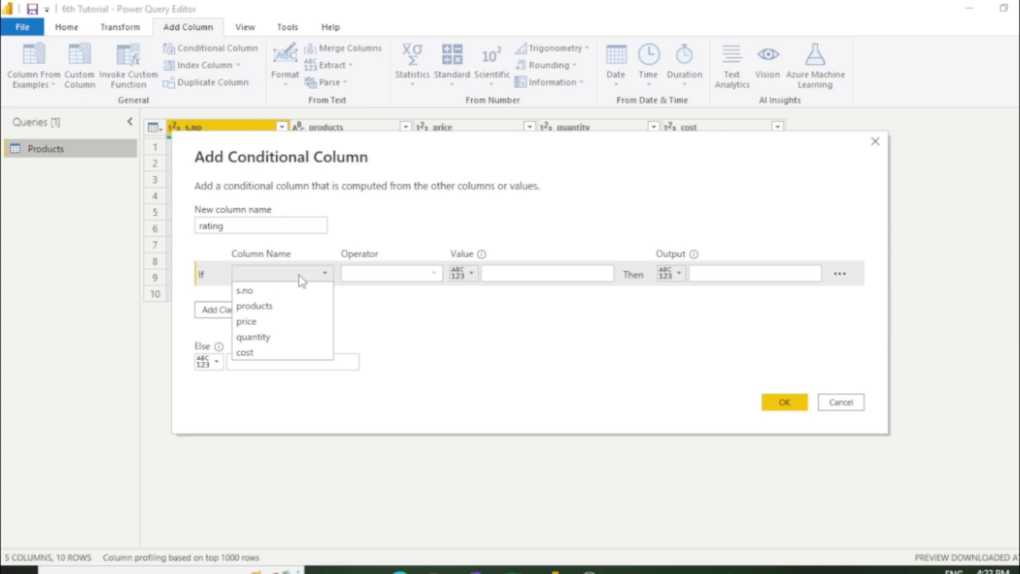
pyautogui.moveTo(273, 336)
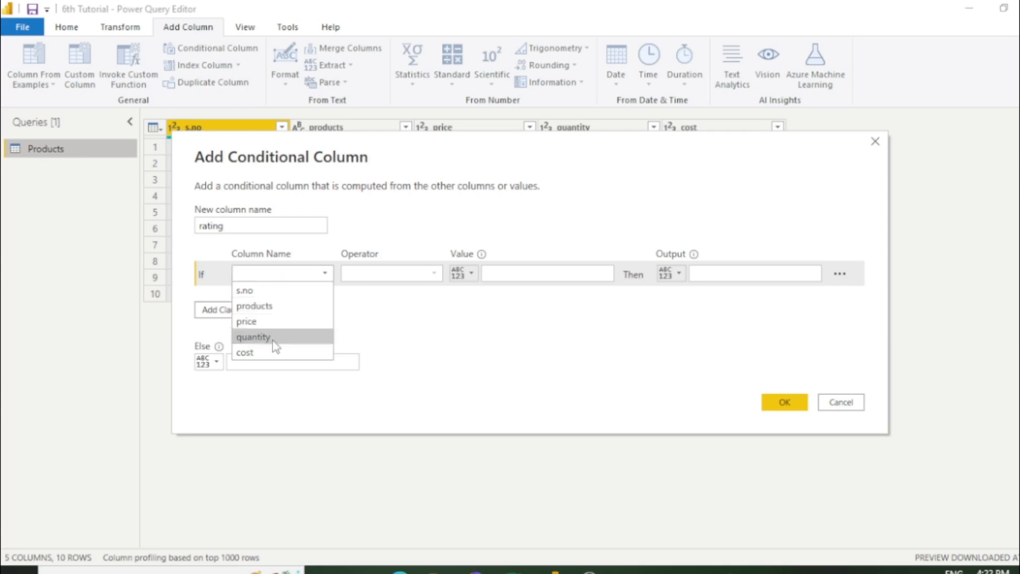
pyautogui.click(253, 337)
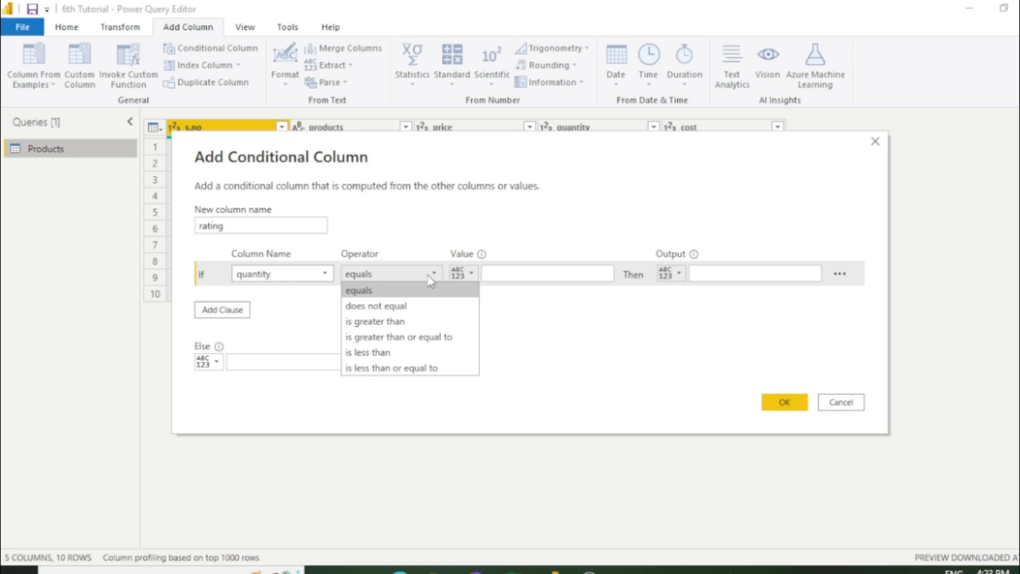
pyautogui.moveTo(414, 260)
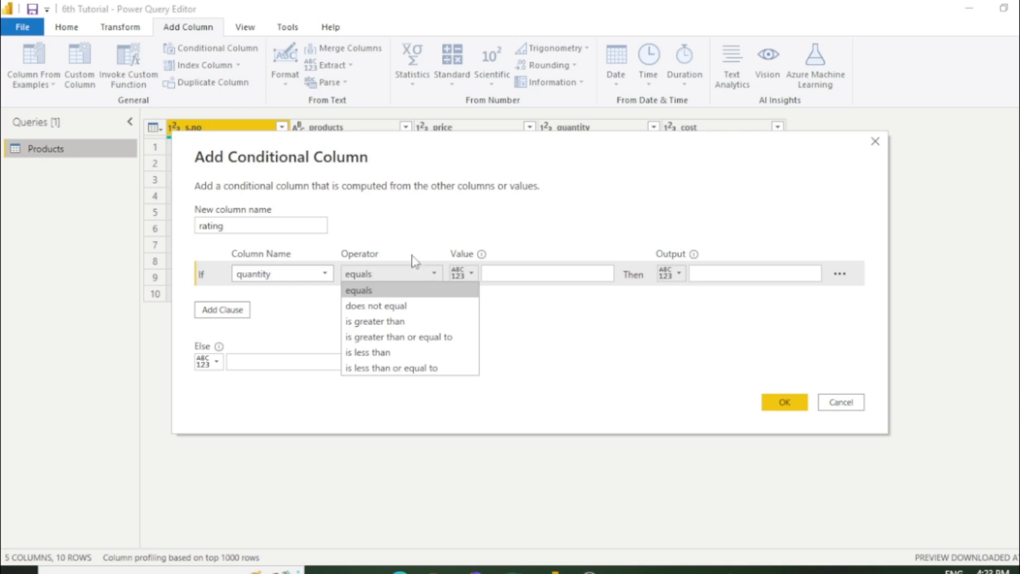
pyautogui.moveTo(383, 321)
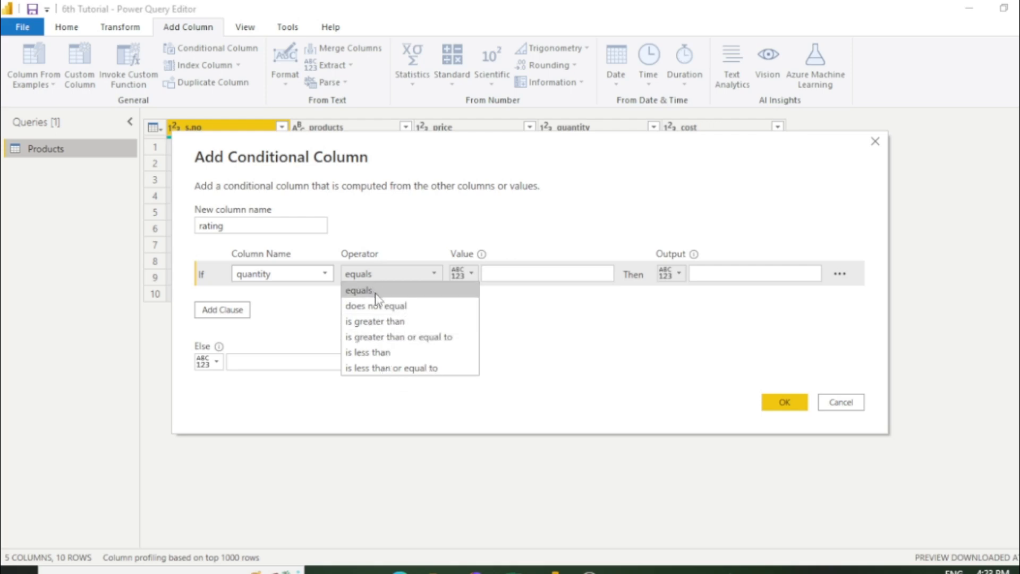
pyautogui.click(358, 290)
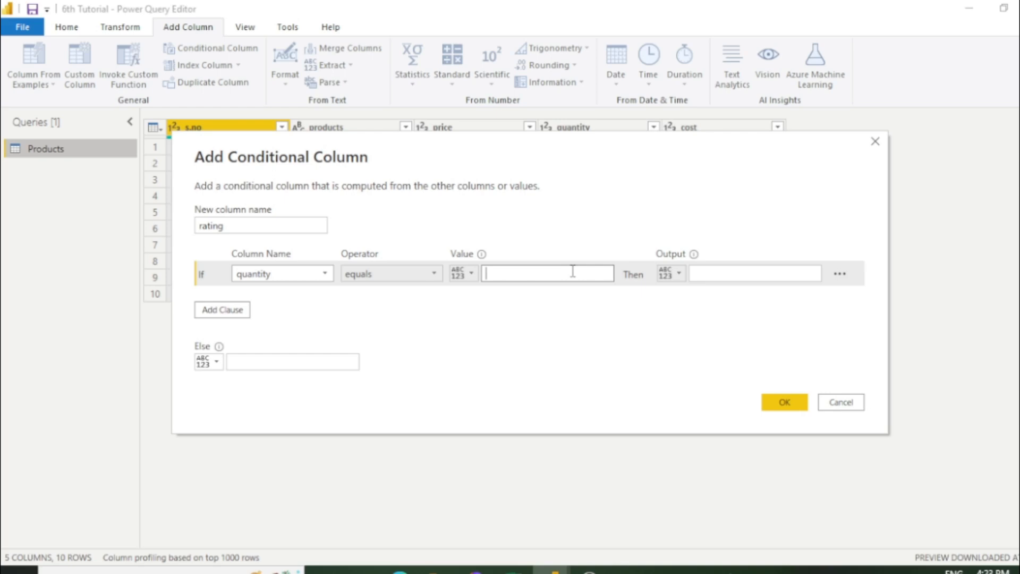
pyautogui.write('10')
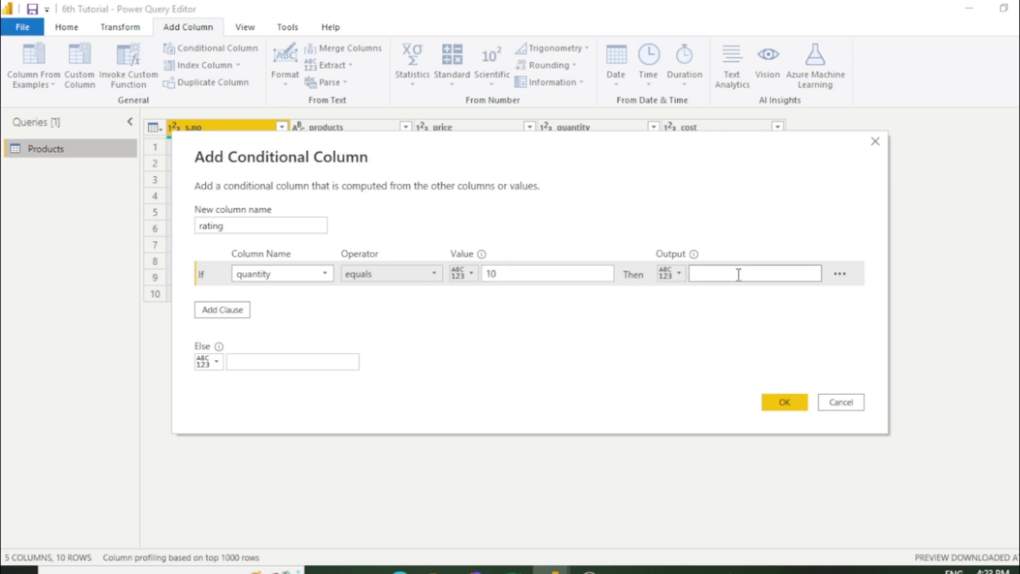
# Output good when the condition holds and bad otherwise.
pyautogui.write('good')
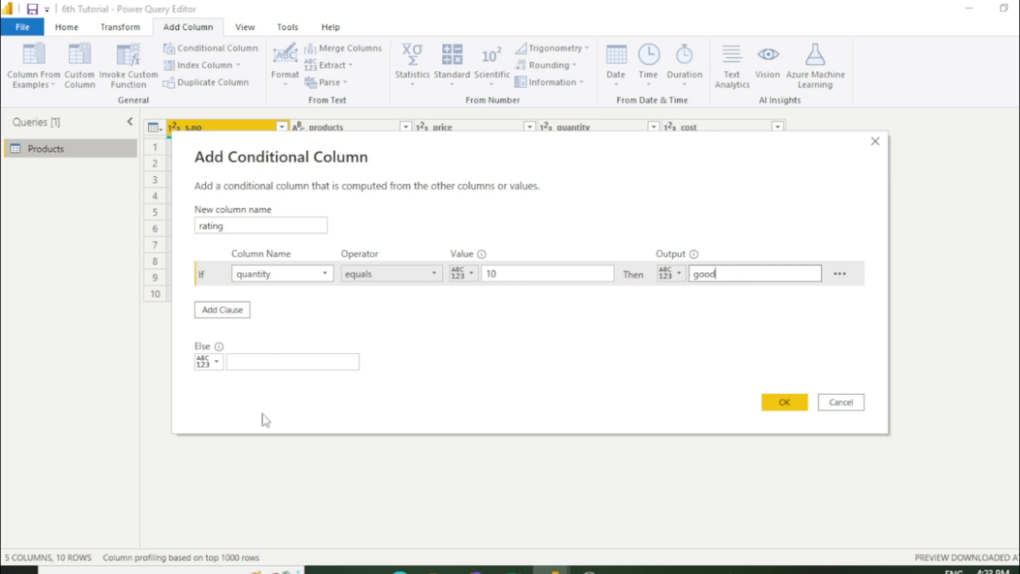
pyautogui.click(292, 361)
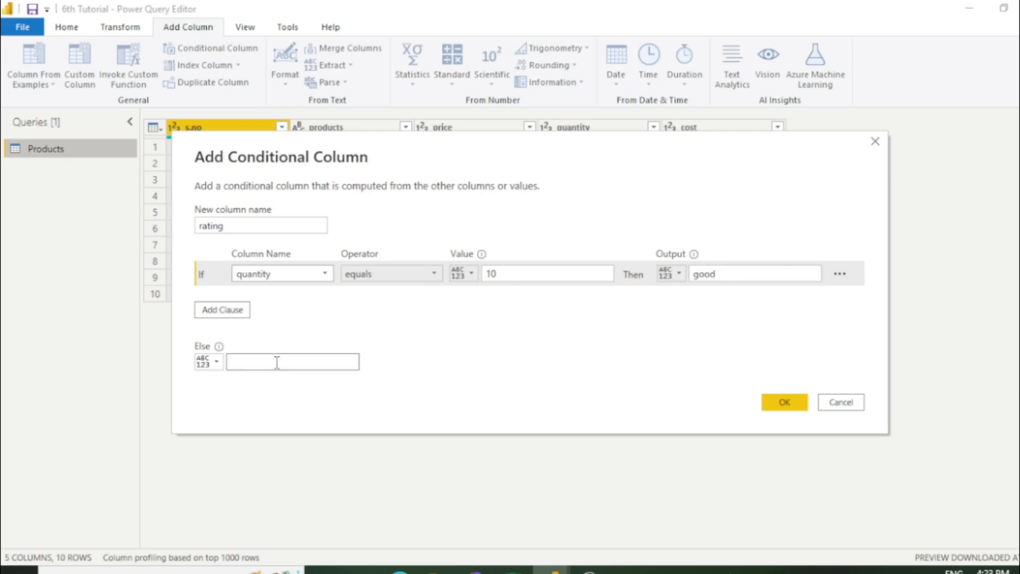
pyautogui.write('bad')
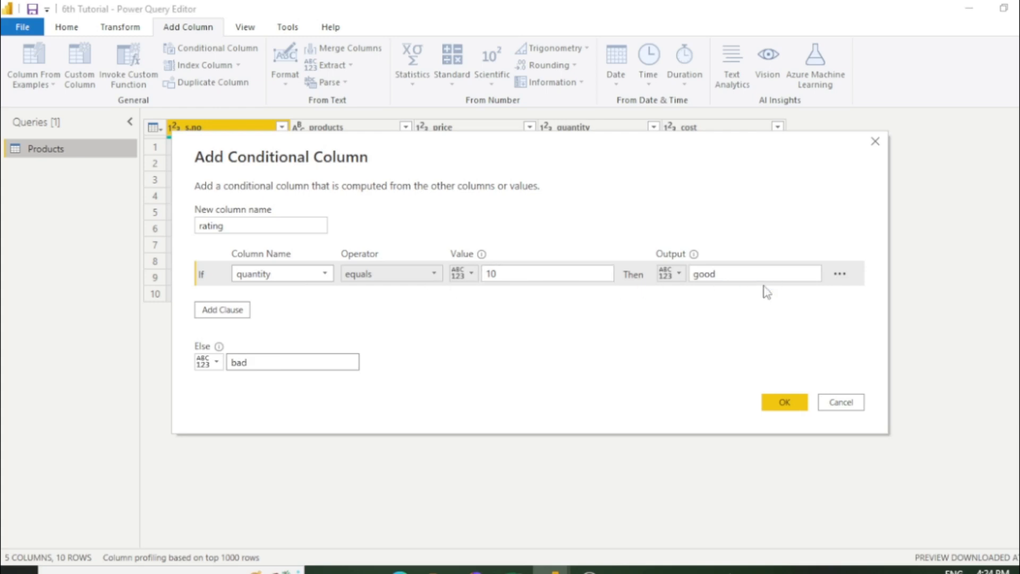
pyautogui.moveTo(264, 389)
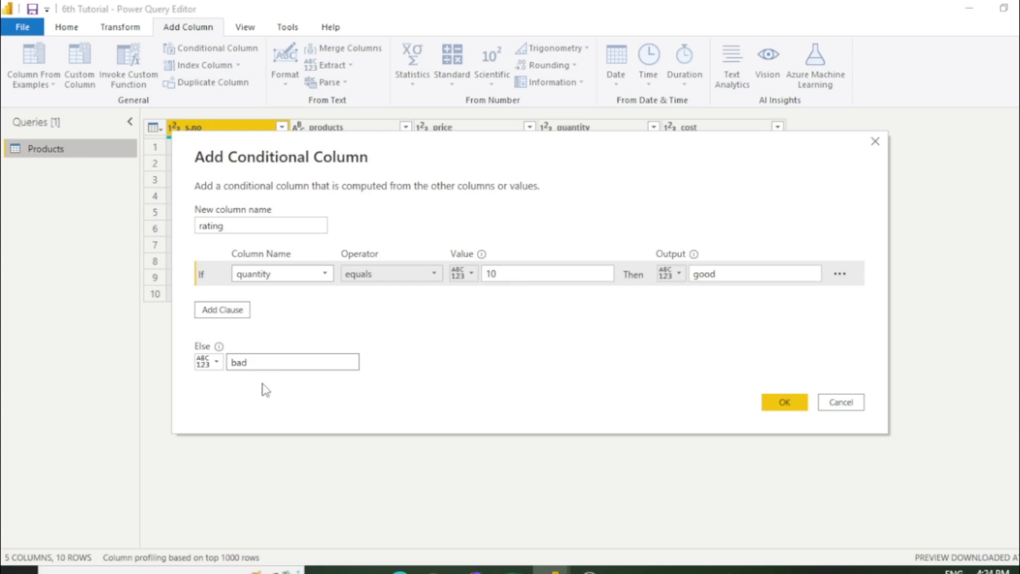
pyautogui.moveTo(636, 408)
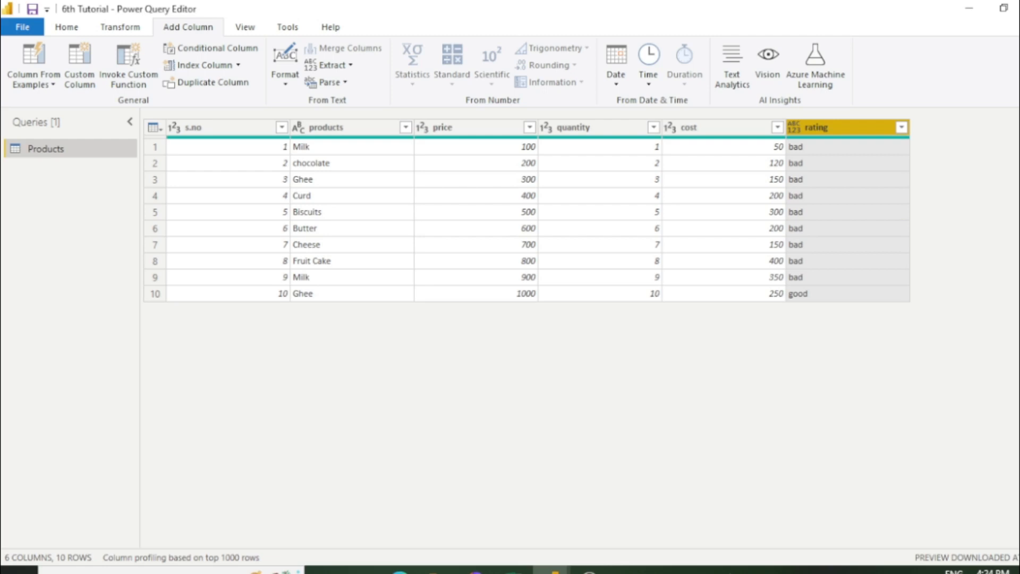
pyautogui.moveTo(730, 259)
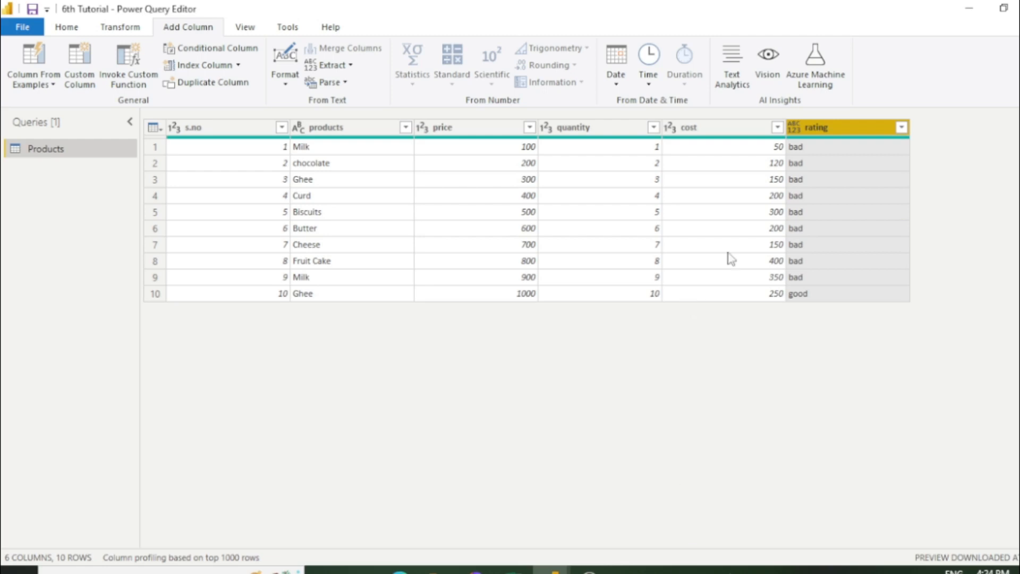
pyautogui.moveTo(847, 303)
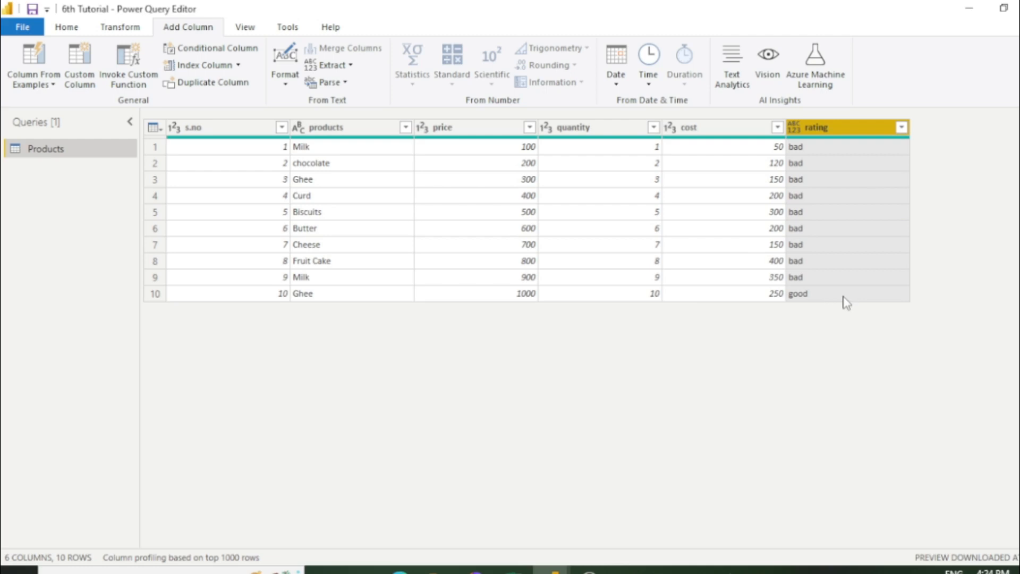
pyautogui.moveTo(663, 300)
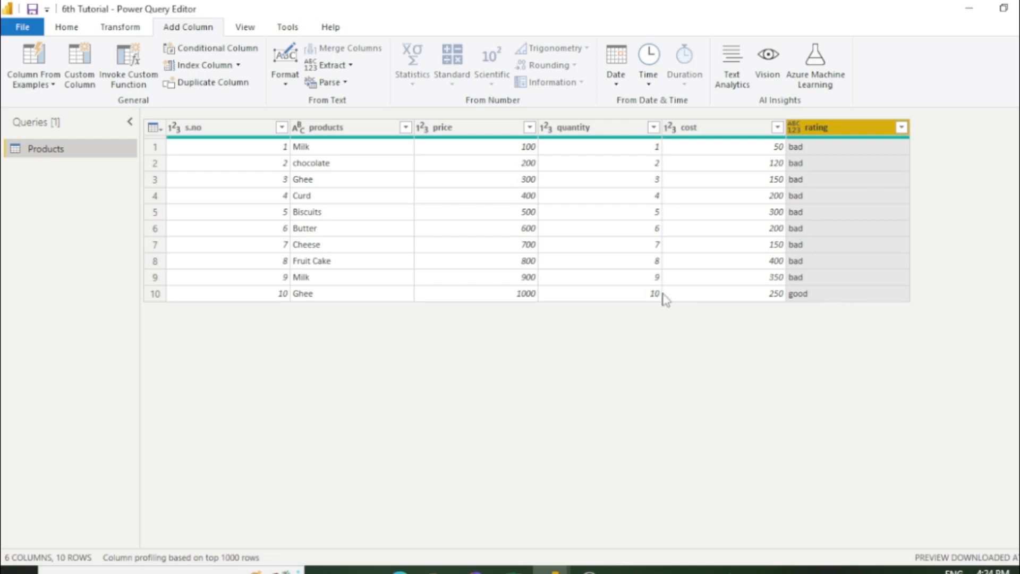
pyautogui.moveTo(813, 311)
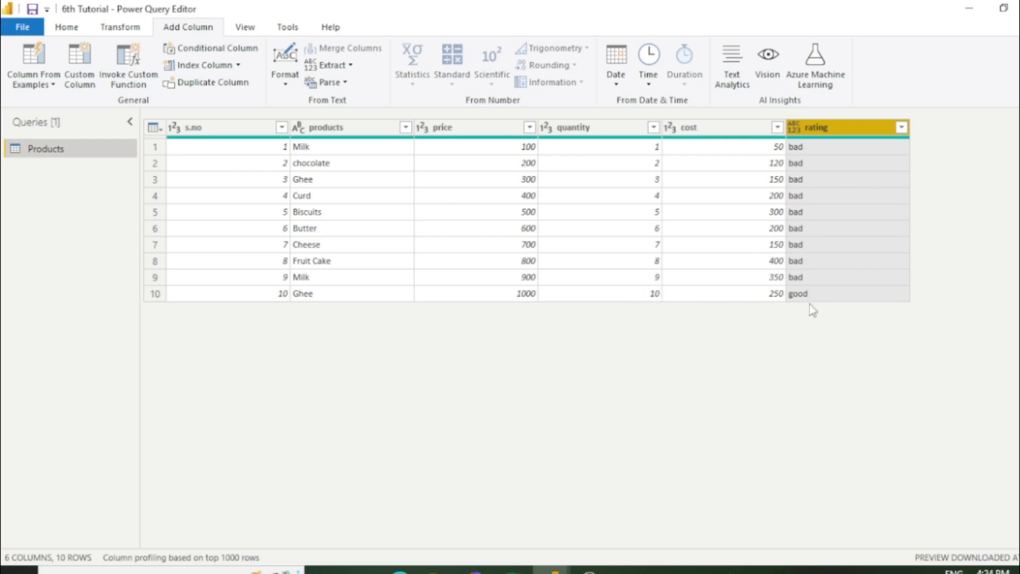
pyautogui.moveTo(812, 349)
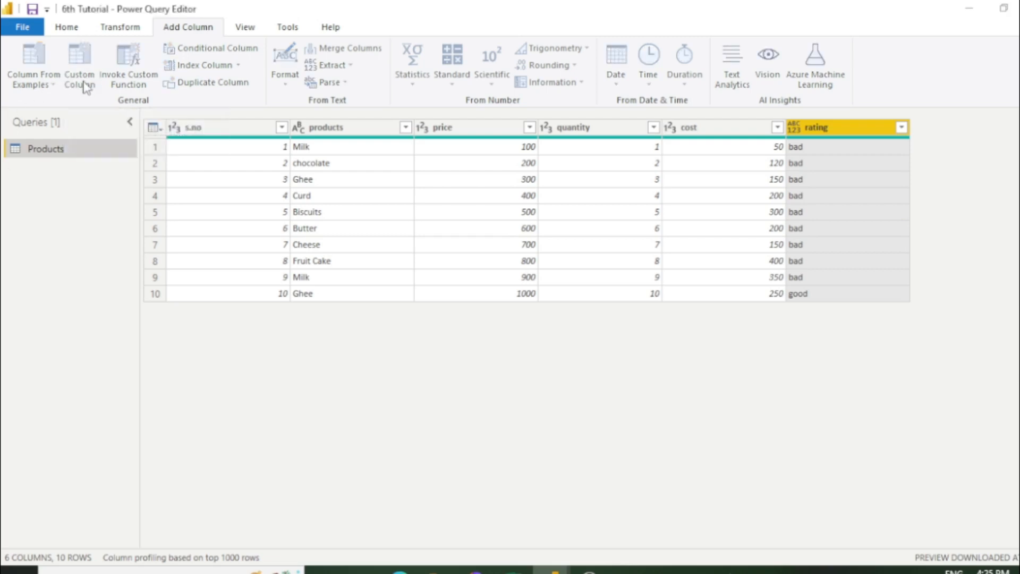
# Create a custom column named Revenue.
pyautogui.click(80, 64)
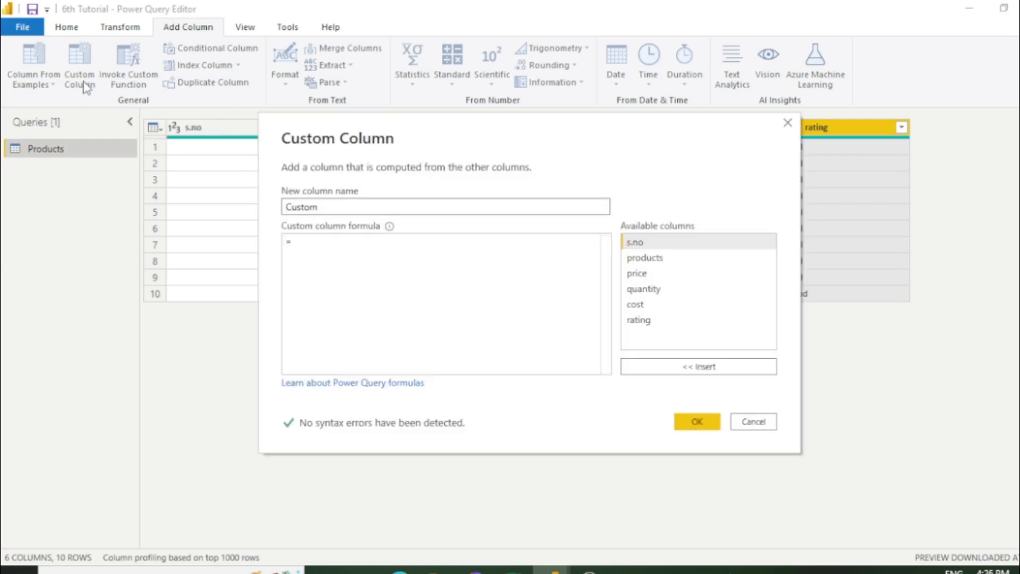
pyautogui.click(445, 207)
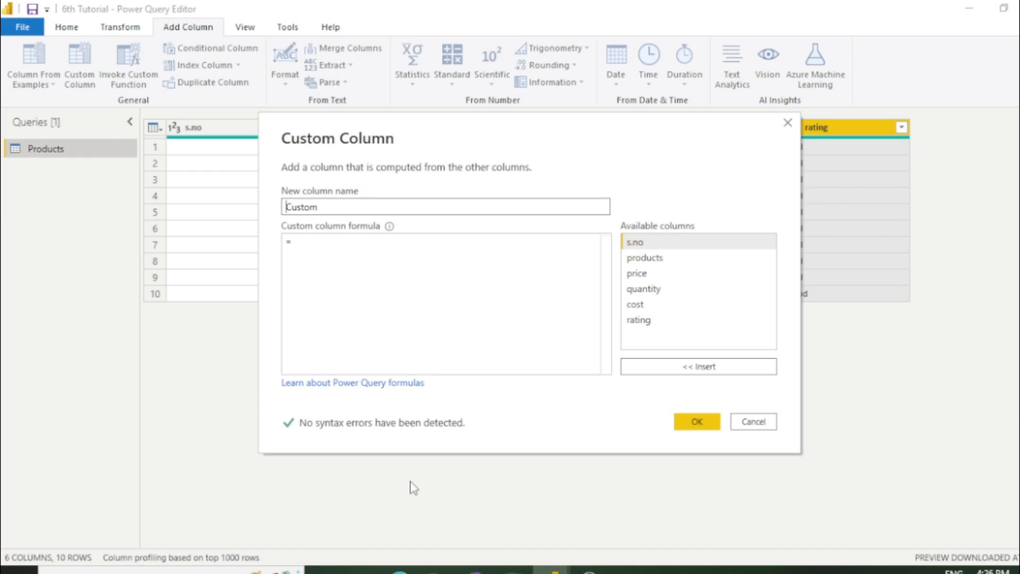
pyautogui.moveTo(373, 219)
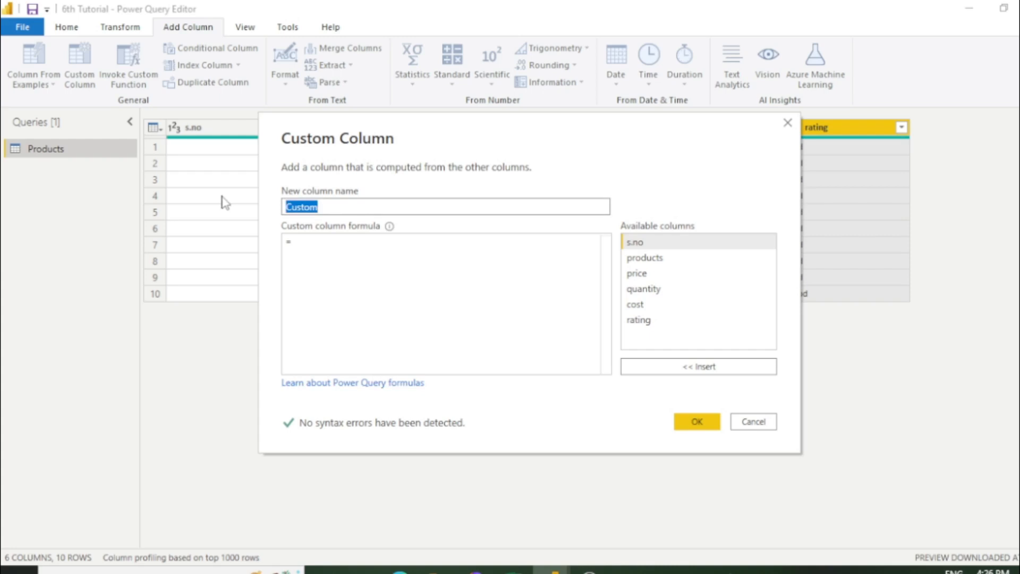
pyautogui.write('Reve')
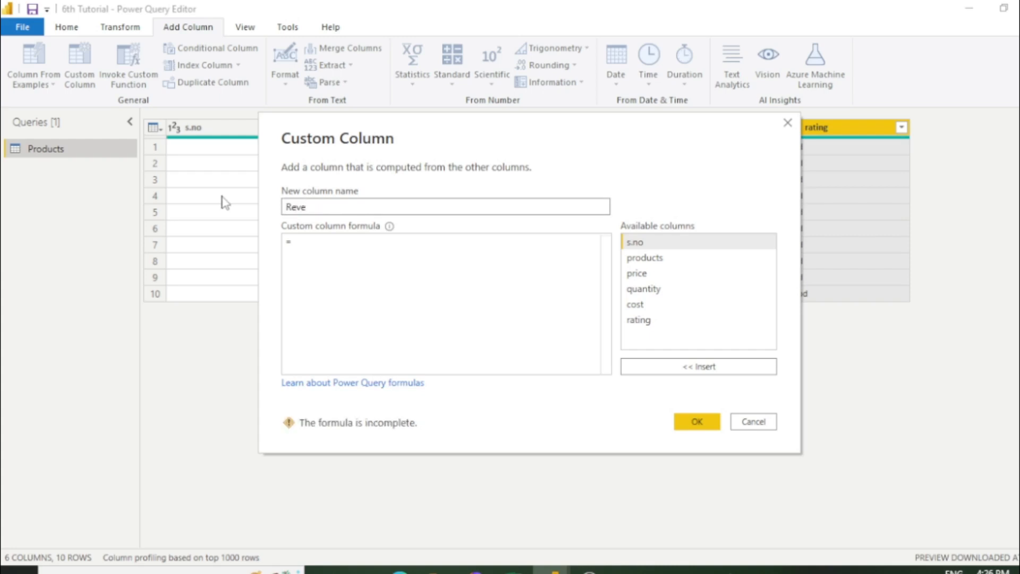
pyautogui.write('nu')
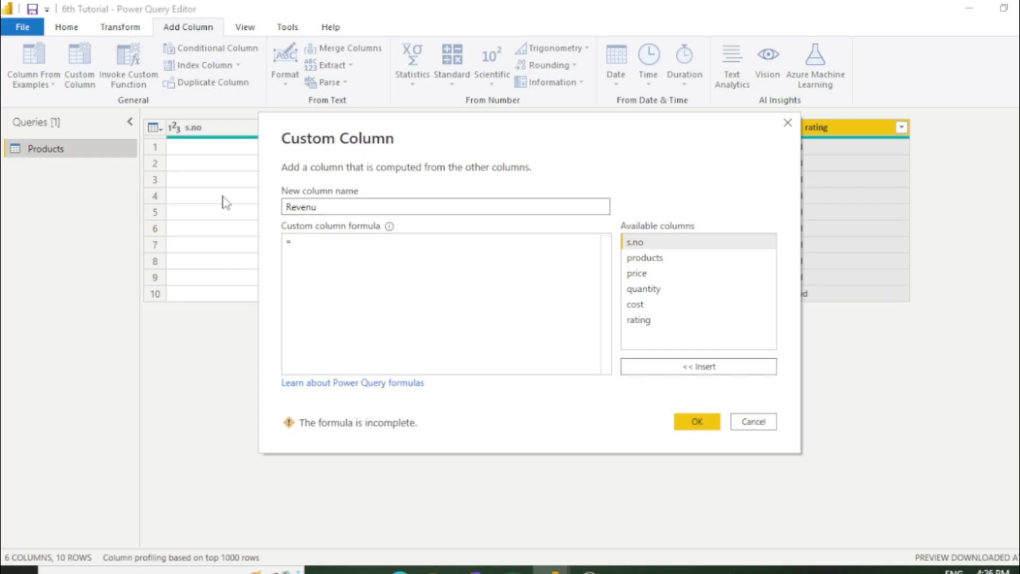
pyautogui.write('e')
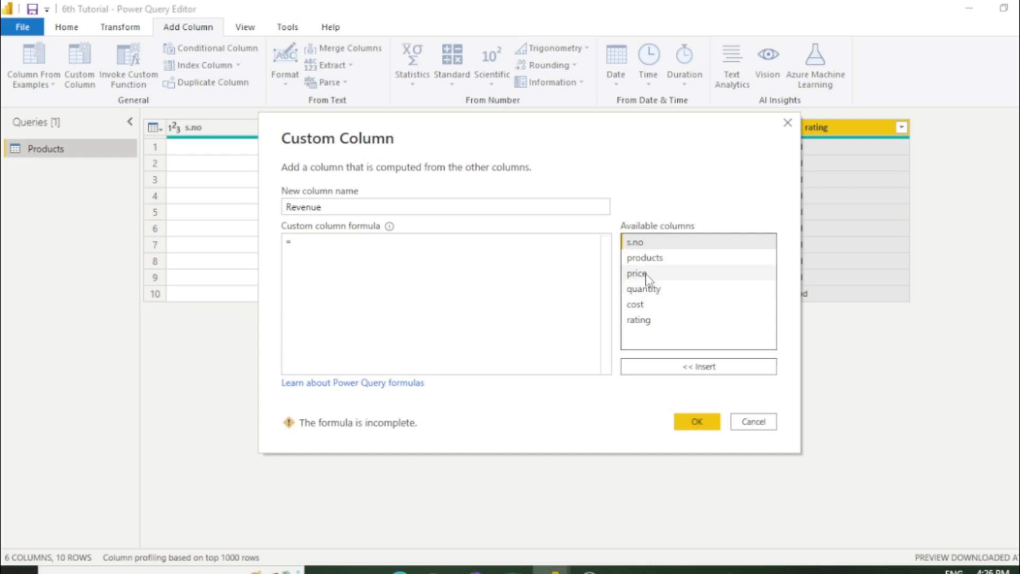
# Define Revenue as [price]*[quantity] and confirm the new column.
pyautogui.doubleClick(636, 273)
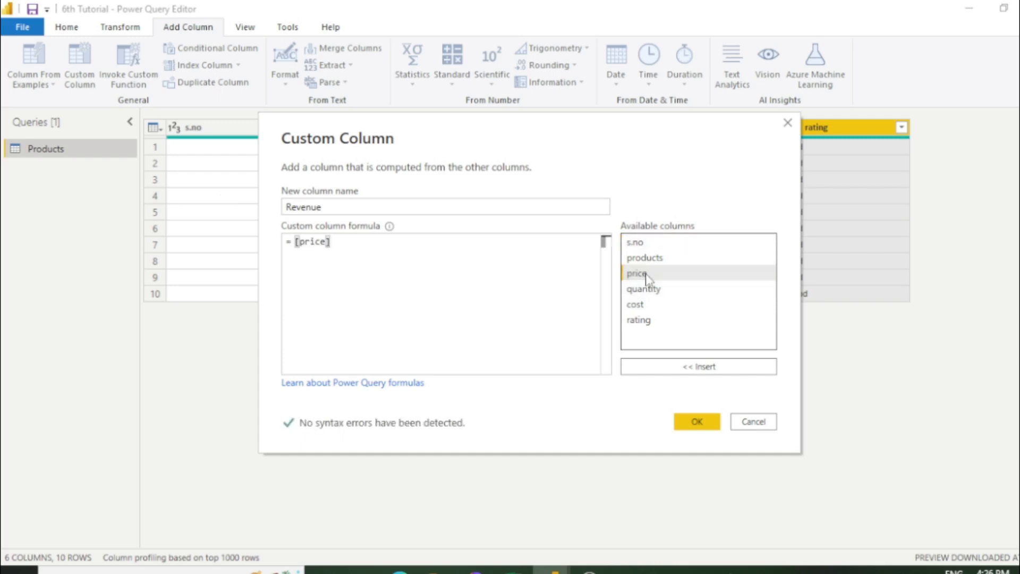
pyautogui.write('*')
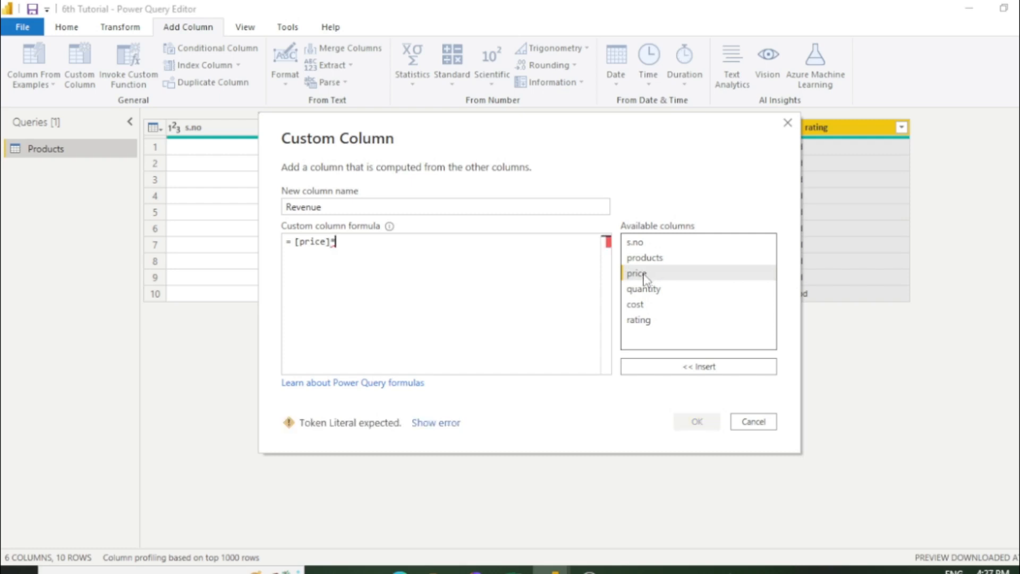
pyautogui.moveTo(657, 291)
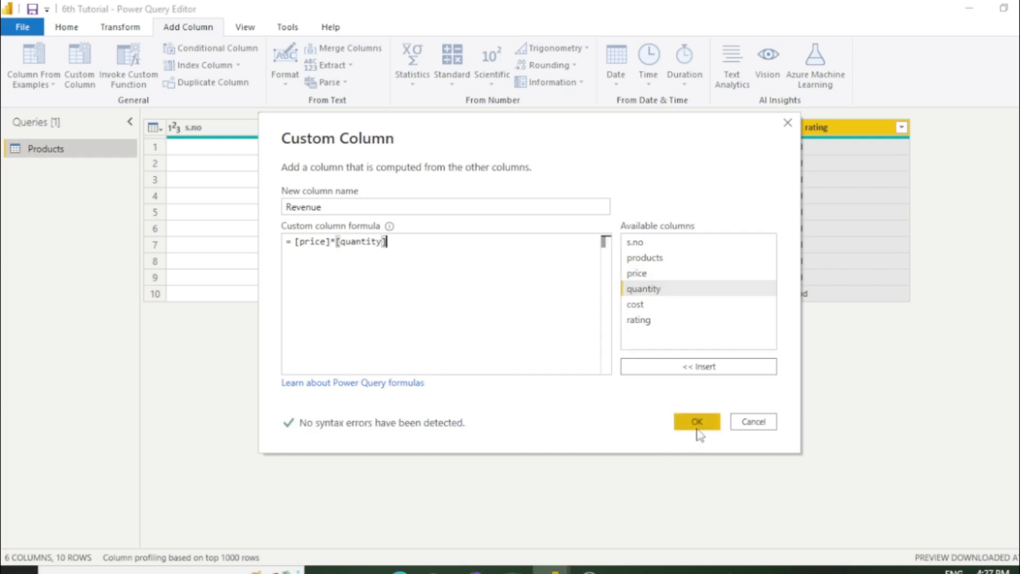
pyautogui.click(695, 422)
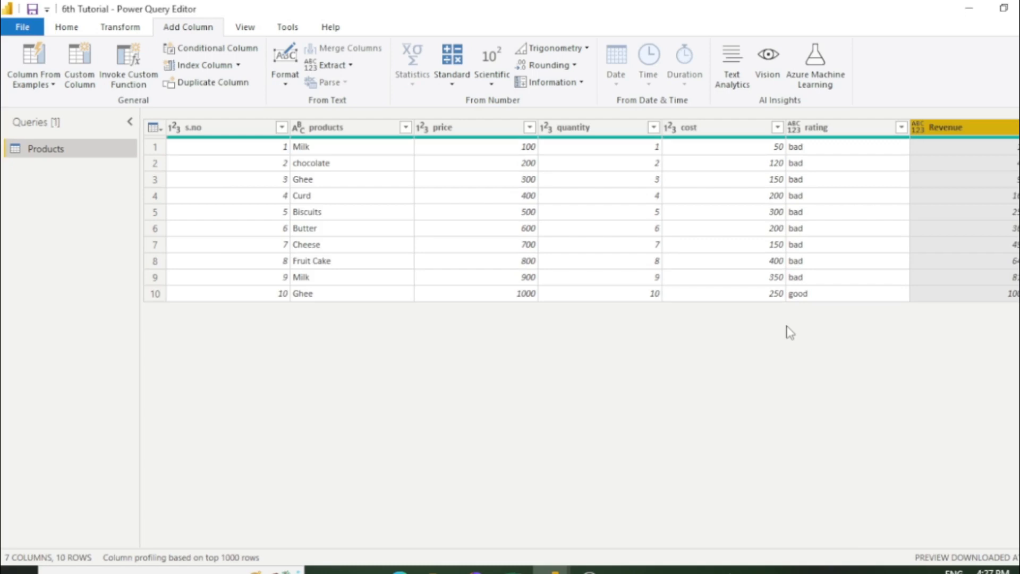
pyautogui.moveTo(358, 385)
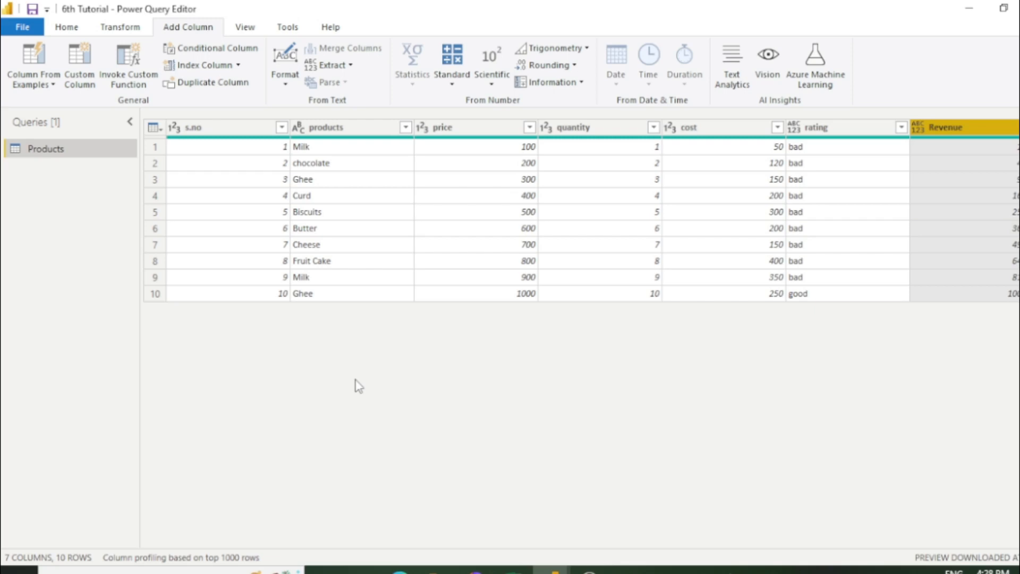
pyautogui.moveTo(276, 333)
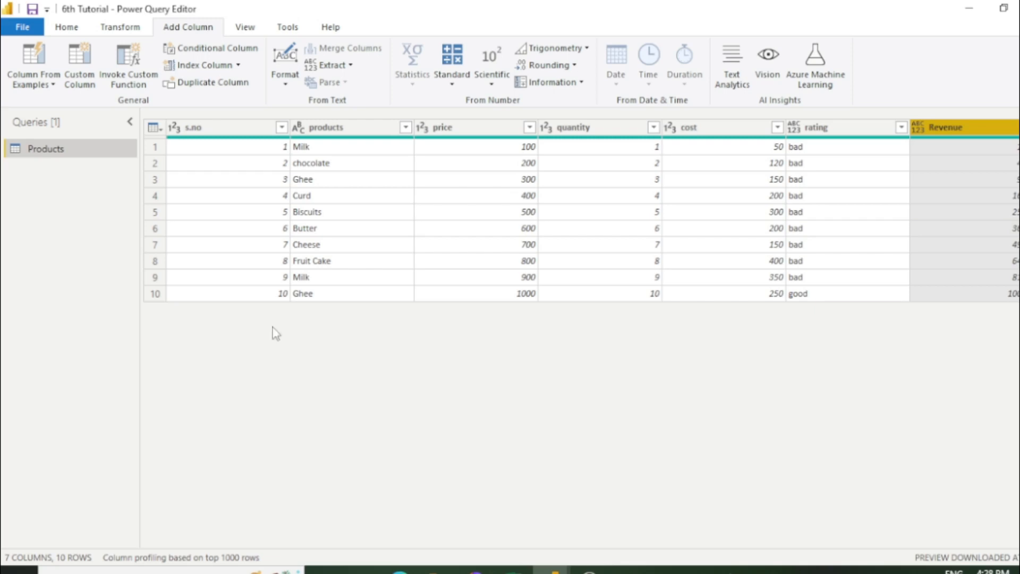
# Start a blank query whose function takes price as number and cost as number.
pyautogui.click(66, 26)
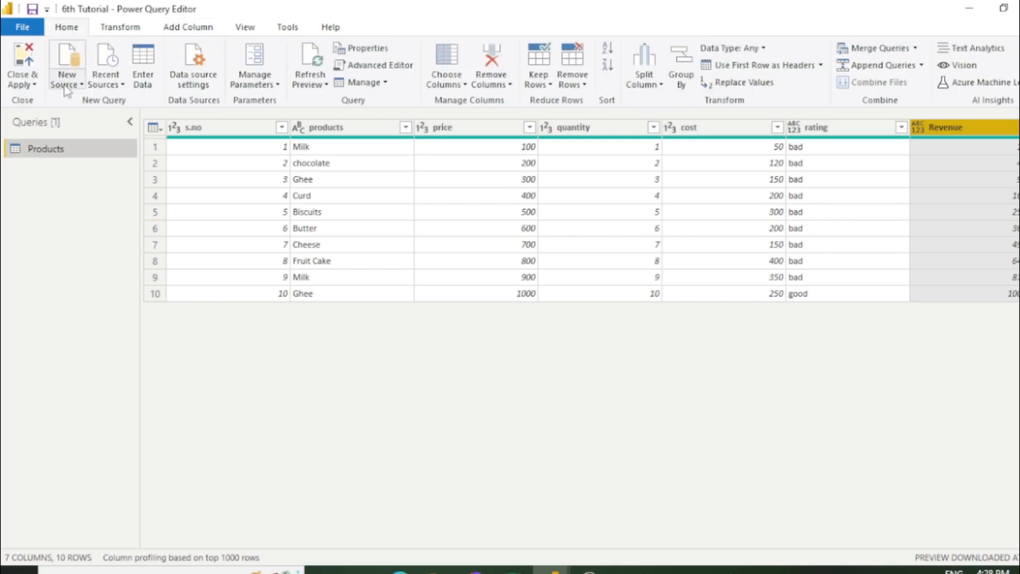
pyautogui.click(65, 65)
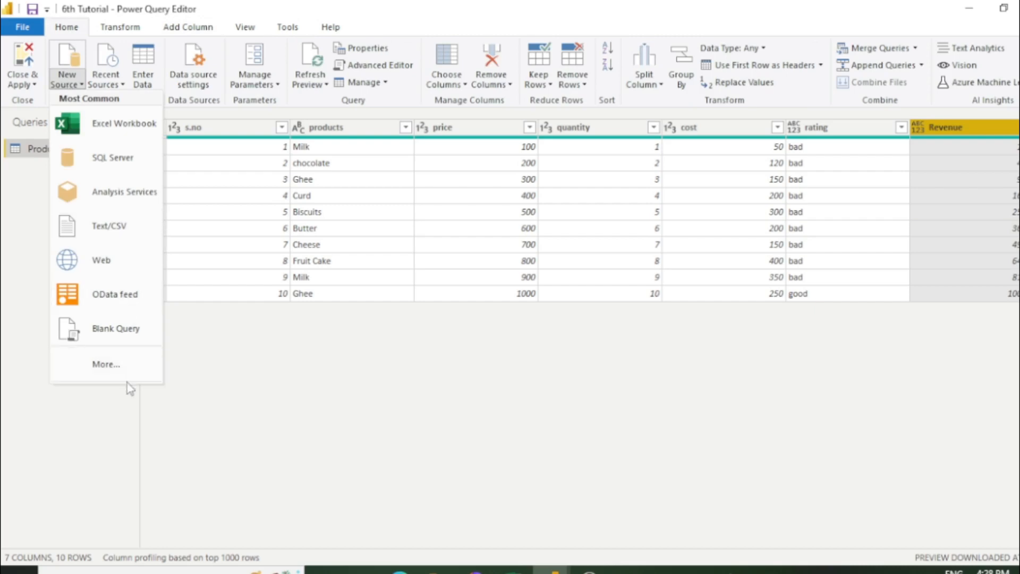
pyautogui.moveTo(116, 328)
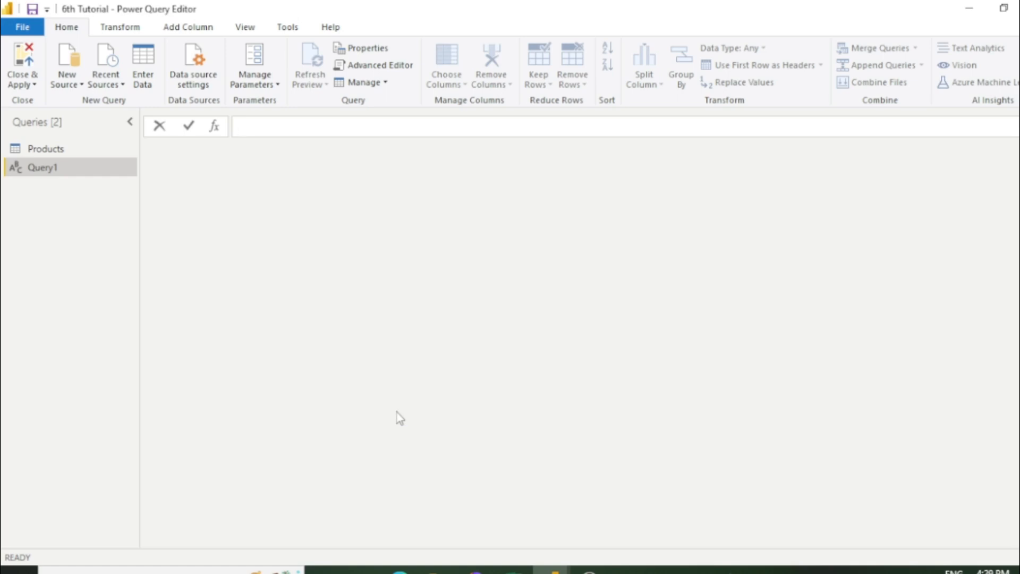
pyautogui.write('=')
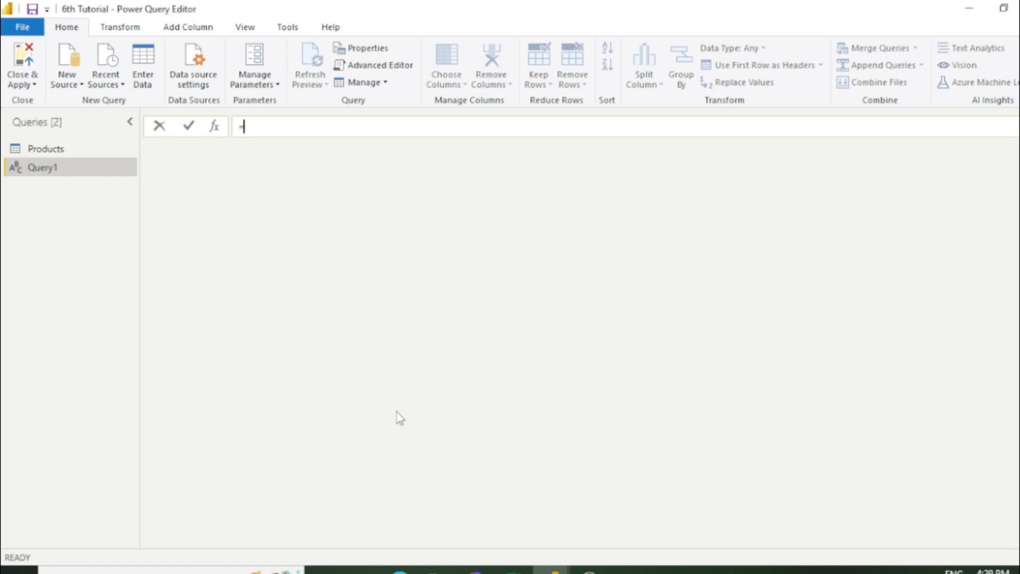
pyautogui.write('()')
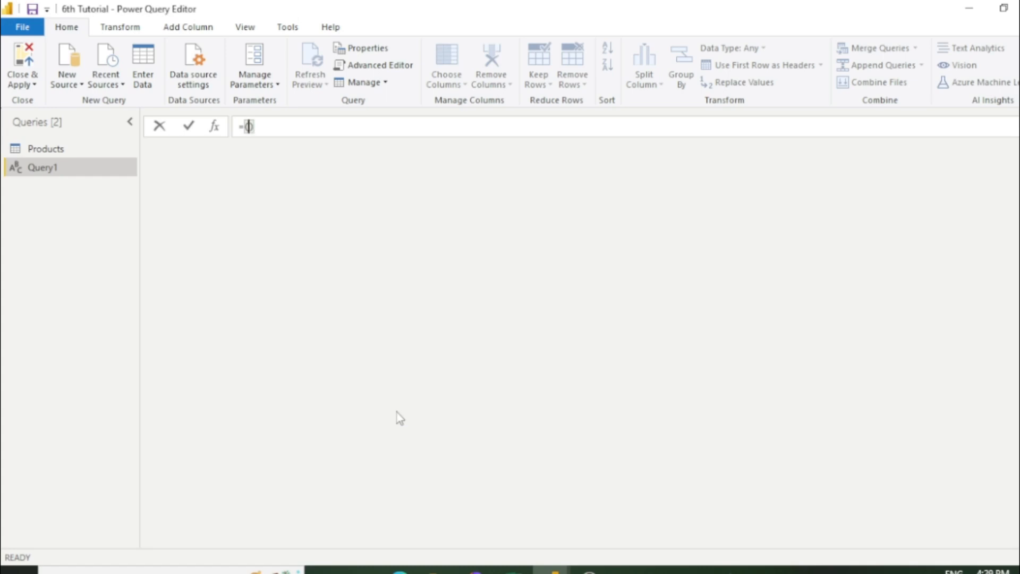
pyautogui.write('price as number')
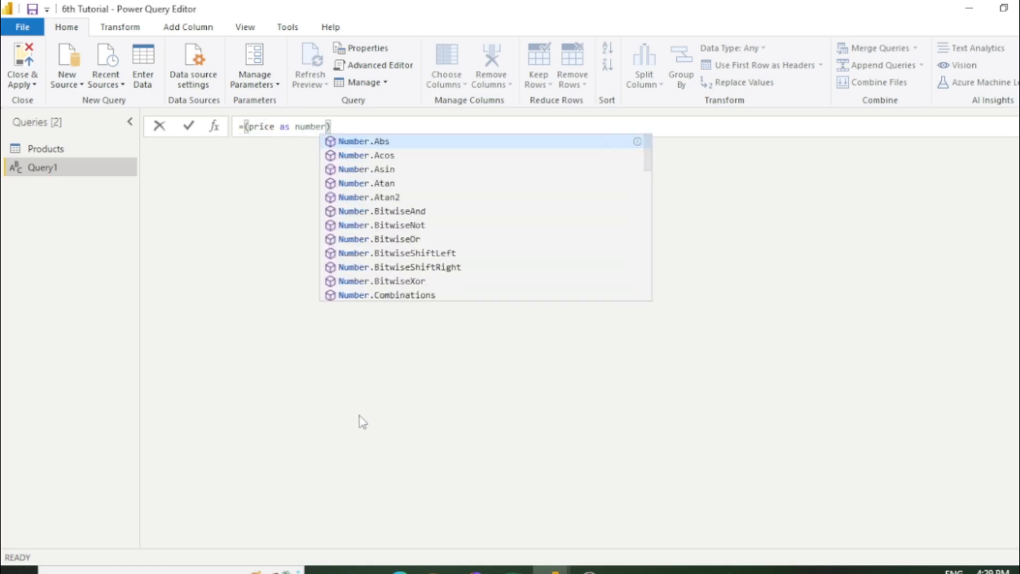
pyautogui.write(',')
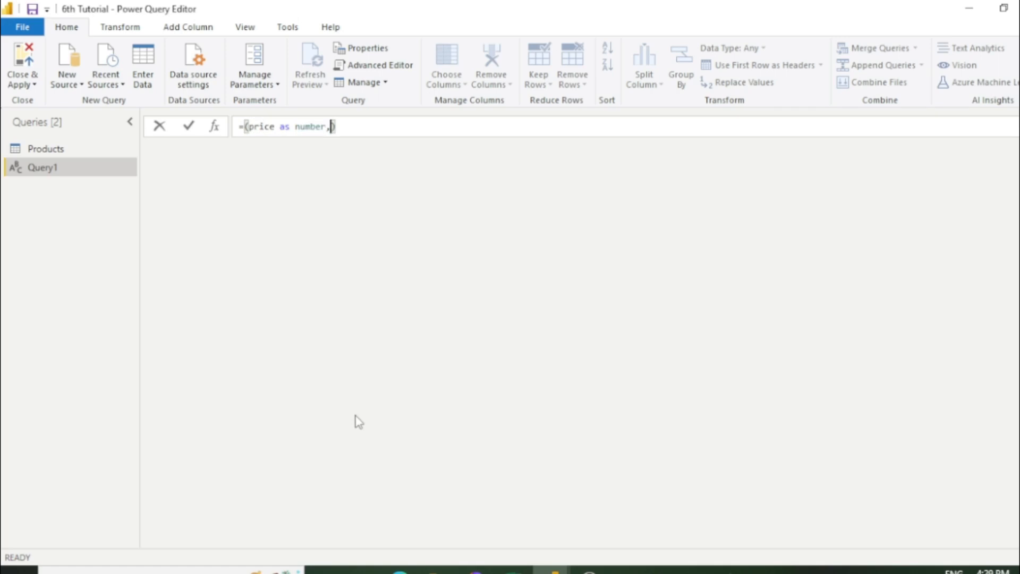
pyautogui.write('cost')
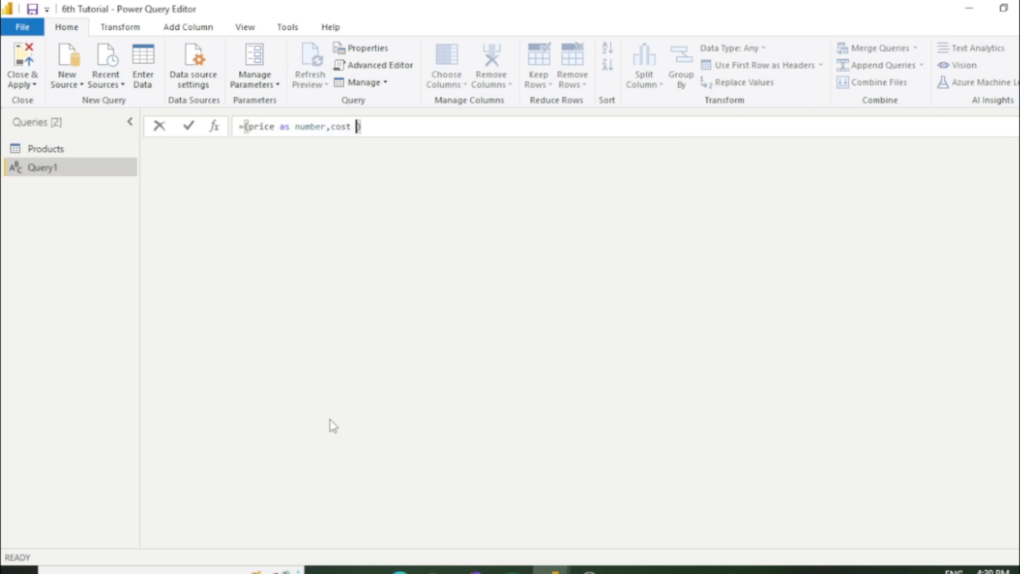
pyautogui.write('as number')
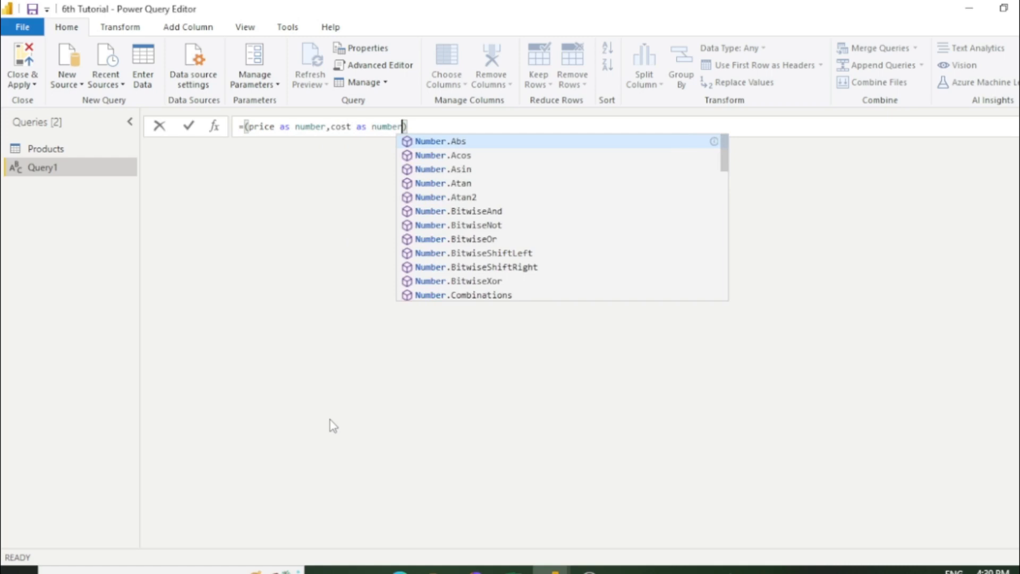
pyautogui.press('Escape')
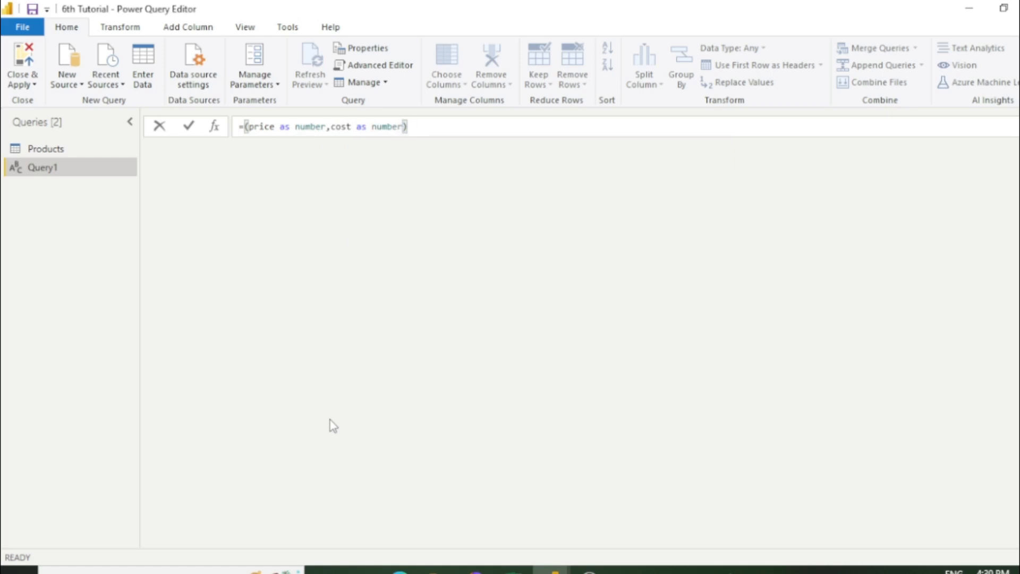
# Complete the function body as => price-cost.
pyautogui.write('=')
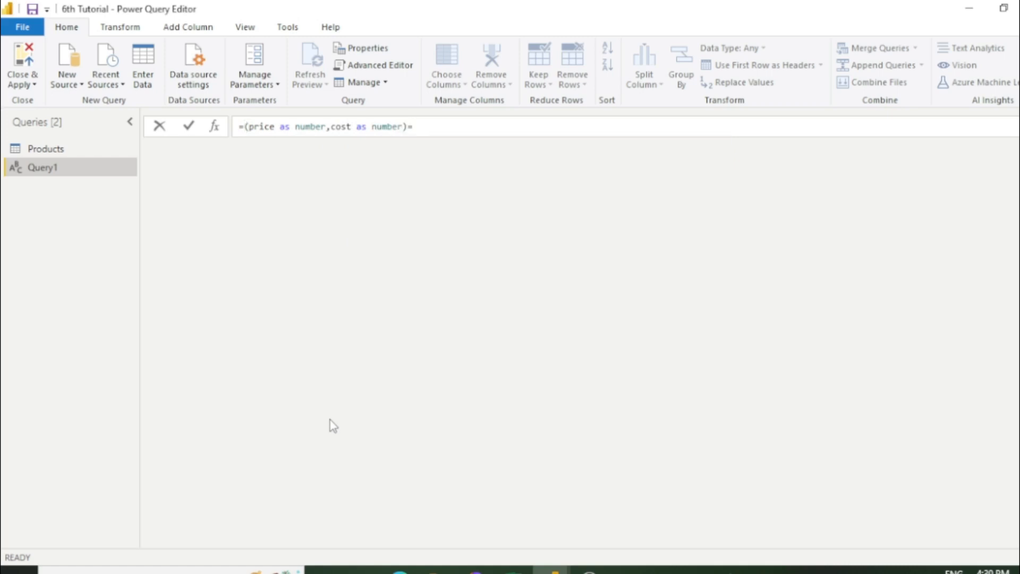
pyautogui.write('>')
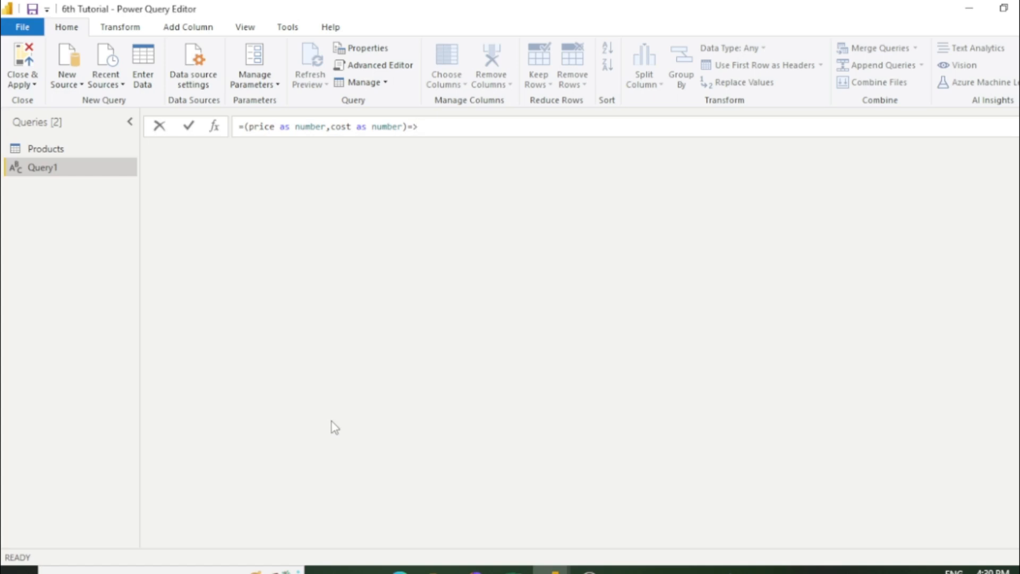
pyautogui.write('price')
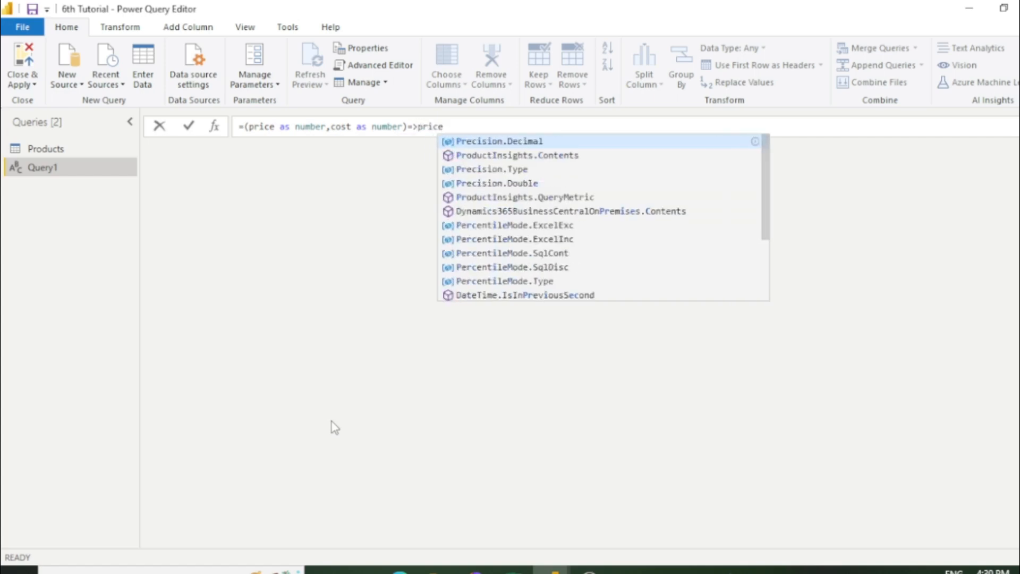
pyautogui.write('-co')
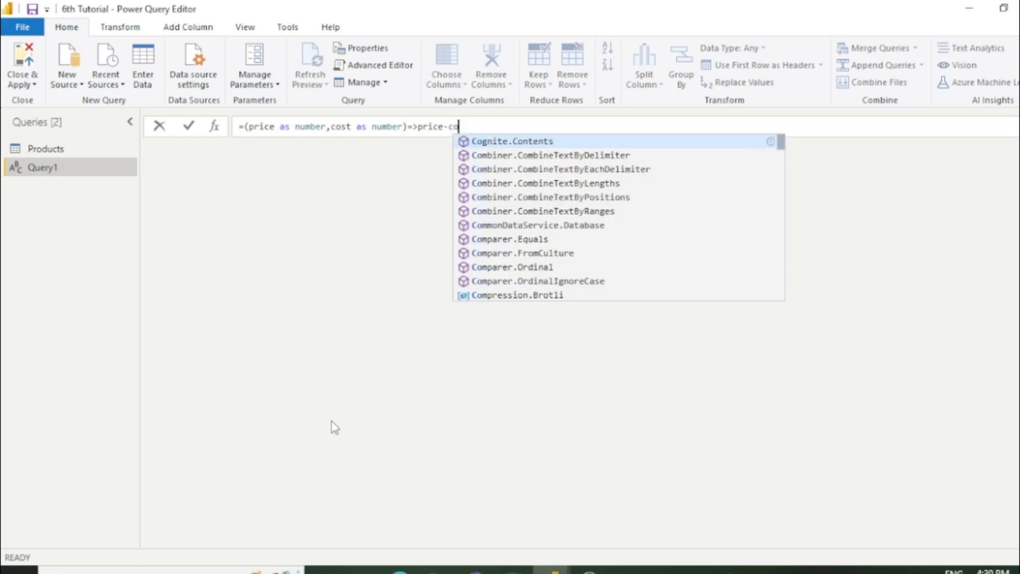
pyautogui.write('t')
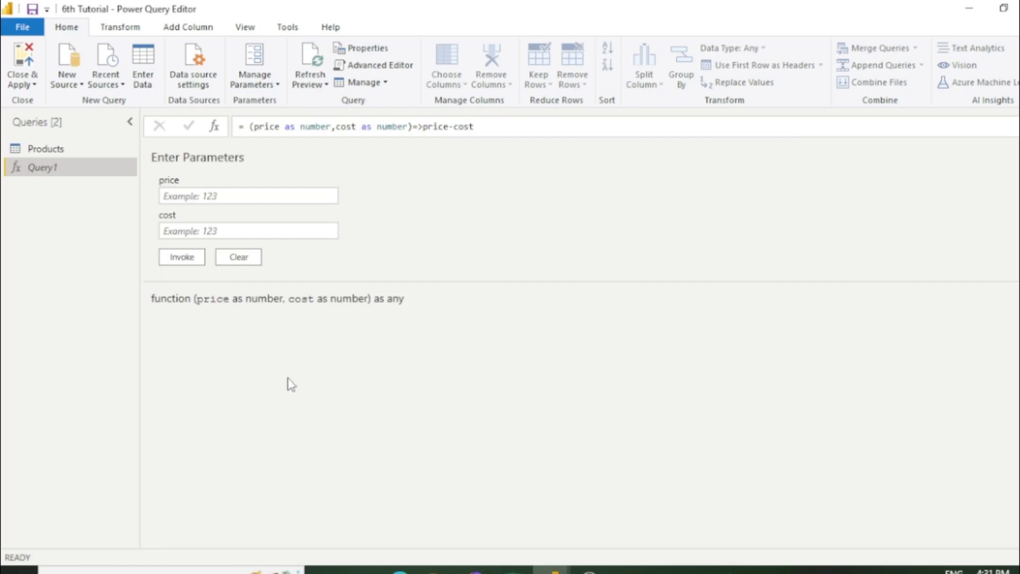
pyautogui.moveTo(344, 389)
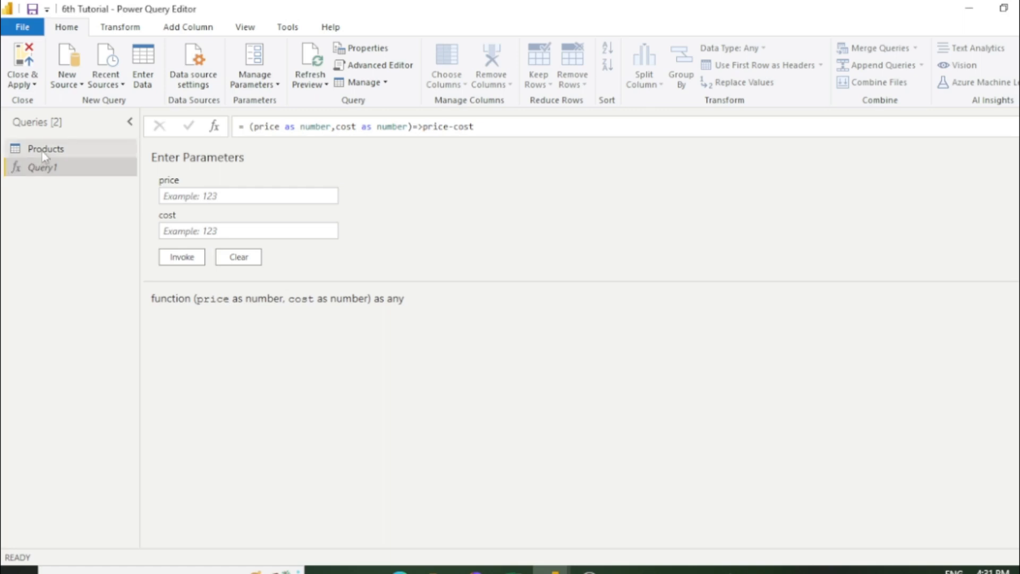
pyautogui.click(46, 148)
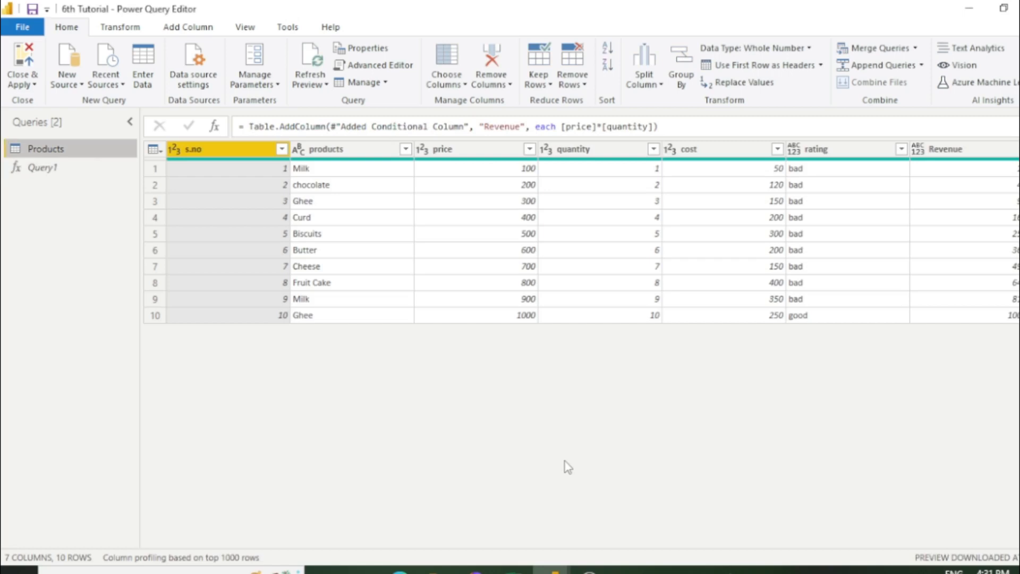
pyautogui.moveTo(137, 156)
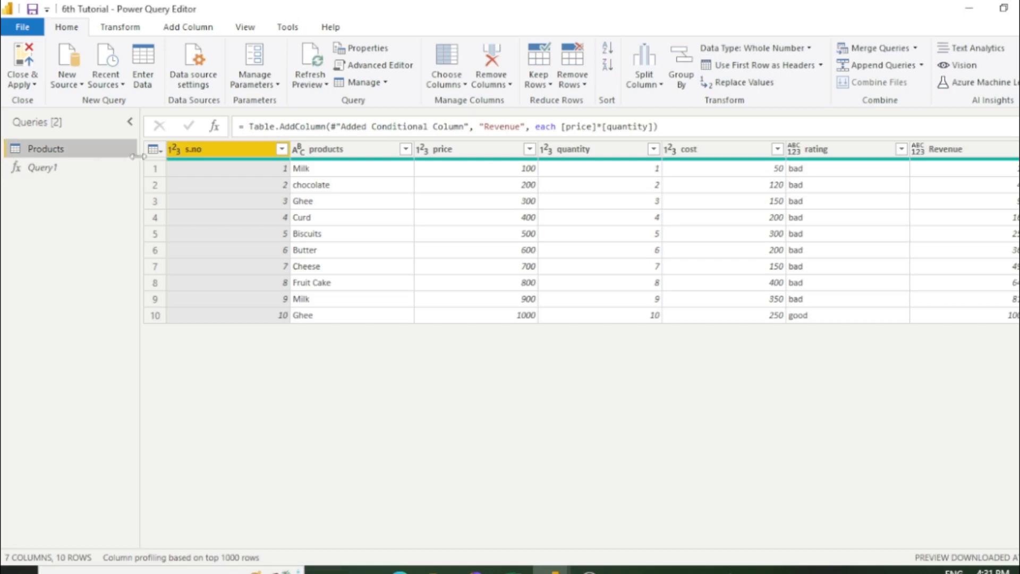
# Invoke custom function Query1 into a new column named Sales.
pyautogui.click(187, 26)
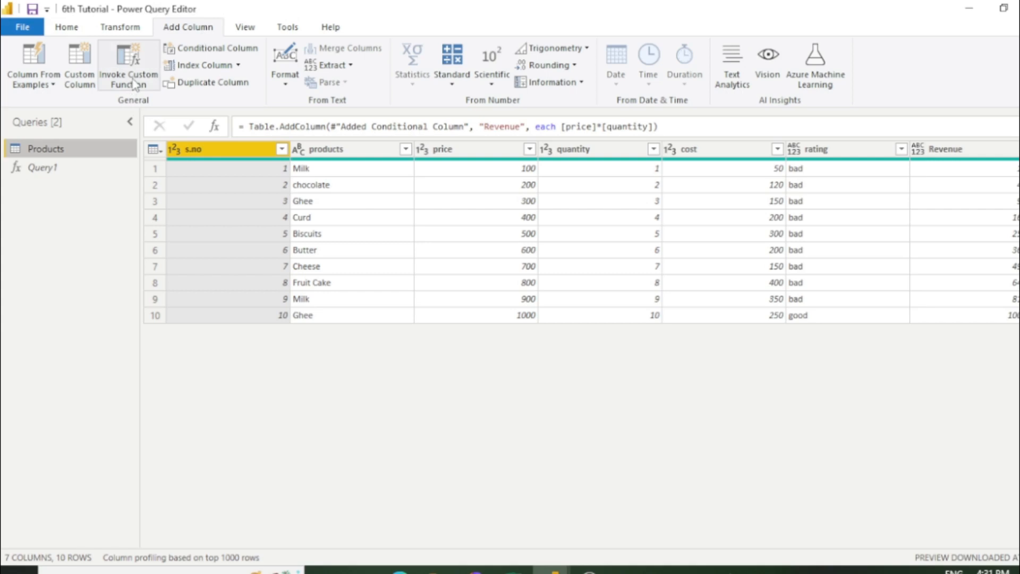
pyautogui.click(129, 64)
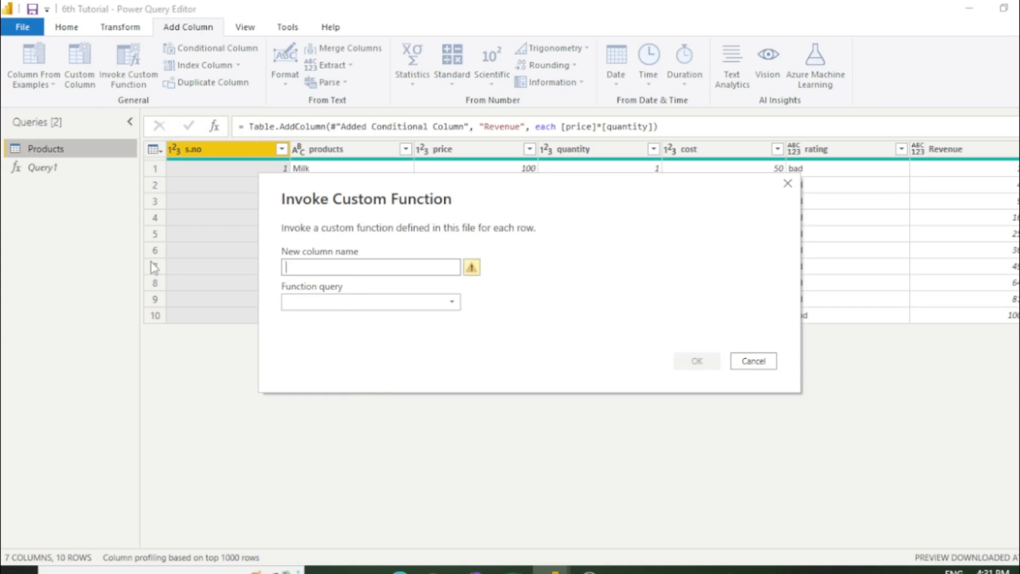
pyautogui.write('Sales')
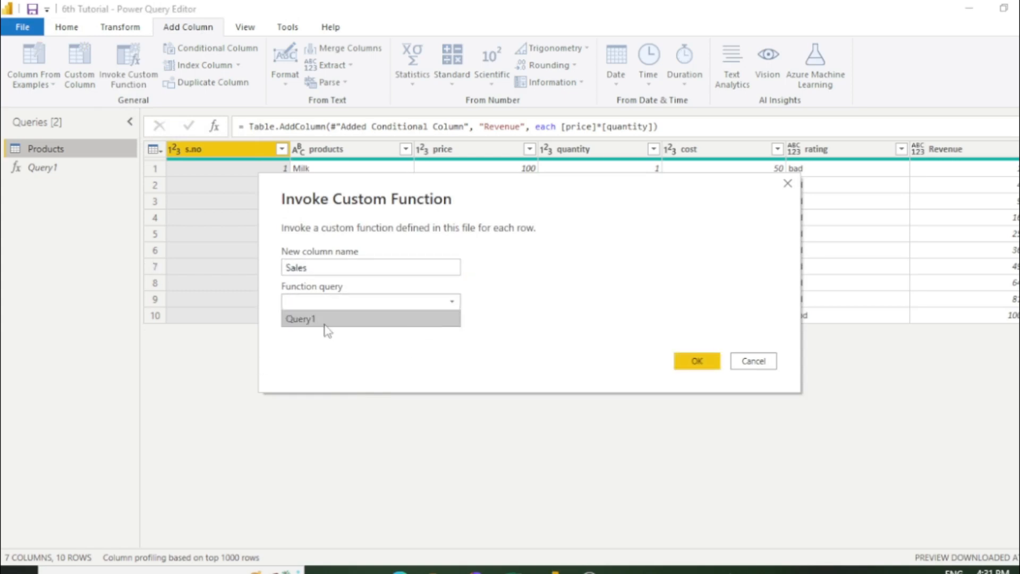
pyautogui.click(301, 317)
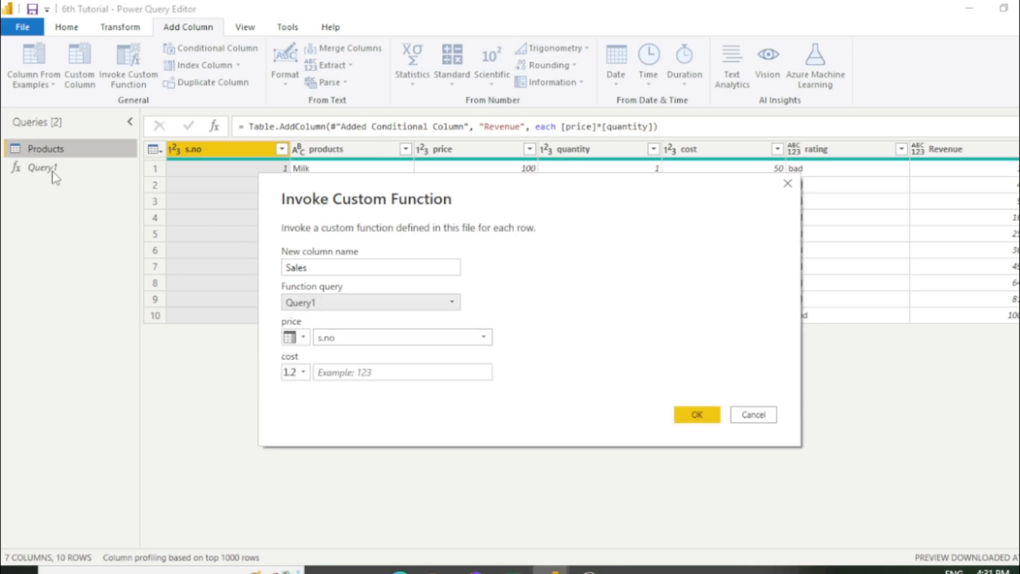
pyautogui.moveTo(479, 352)
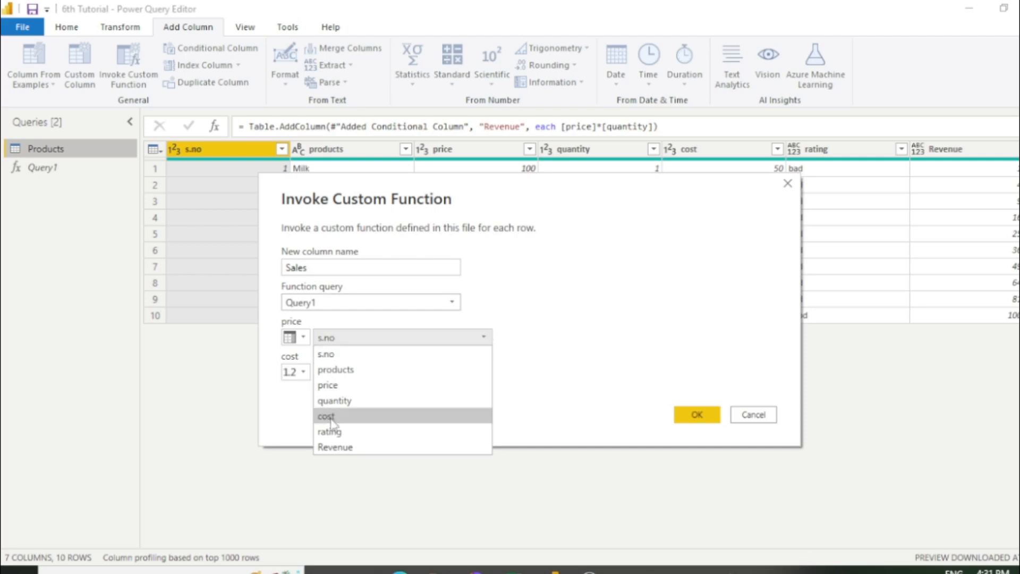
# Map the price argument to the price column and the cost argument to the cost column.
pyautogui.click(327, 385)
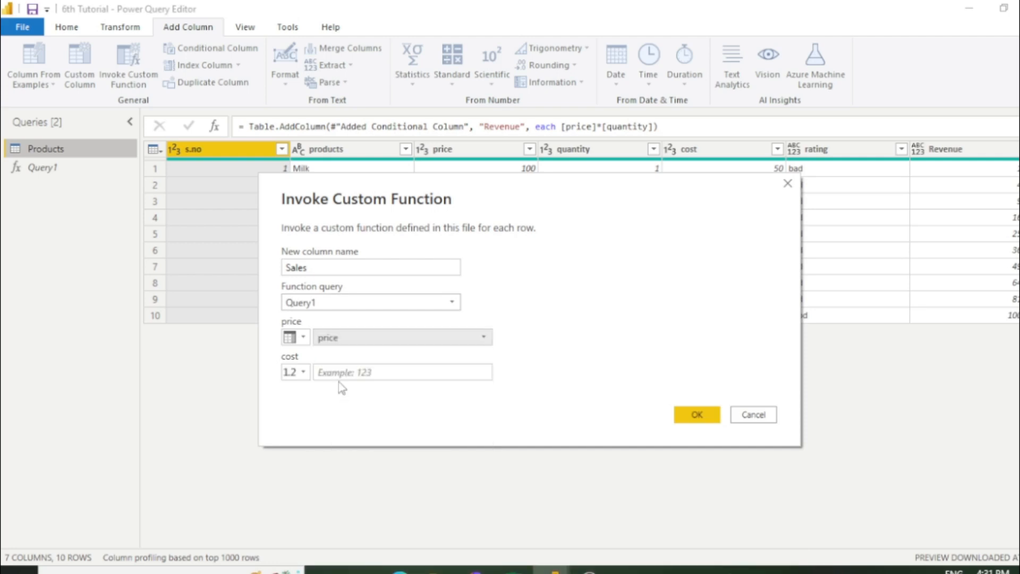
pyautogui.click(402, 372)
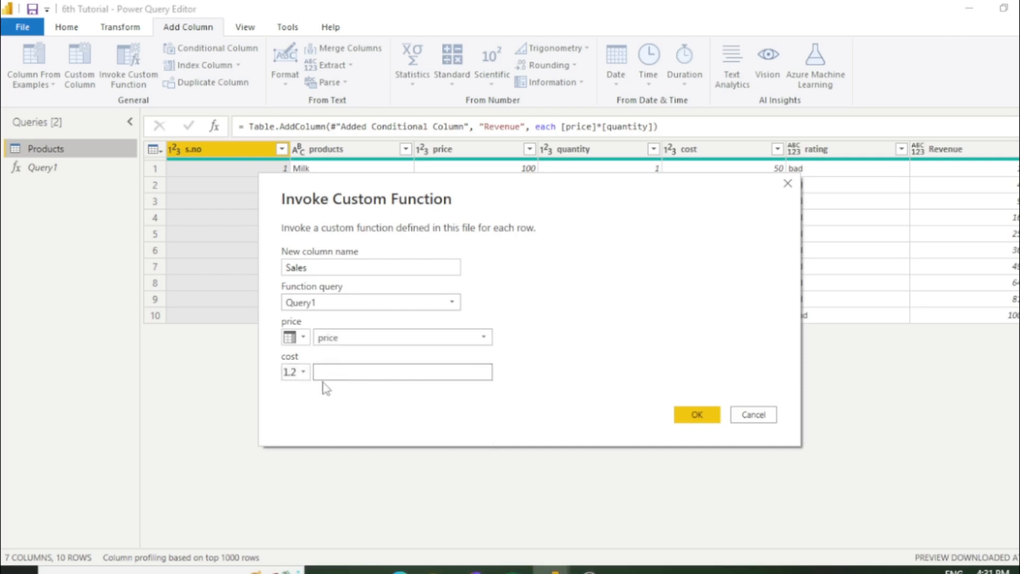
pyautogui.click(294, 372)
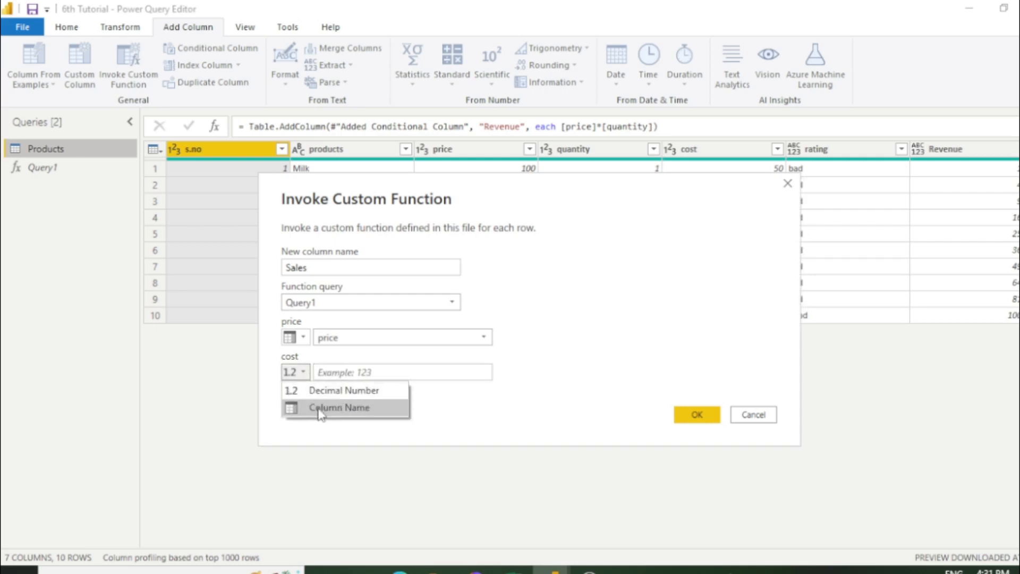
pyautogui.click(339, 407)
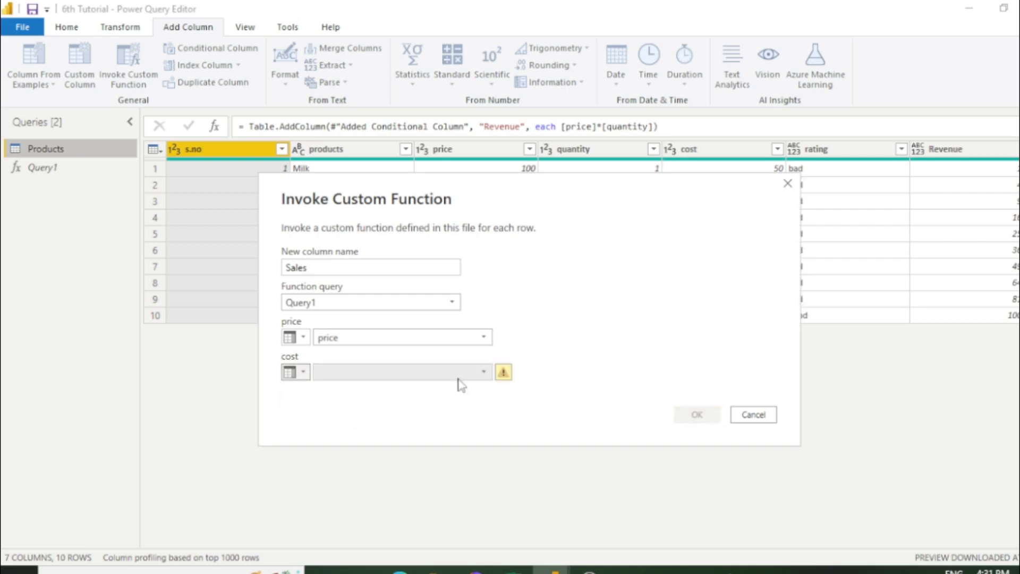
pyautogui.click(482, 372)
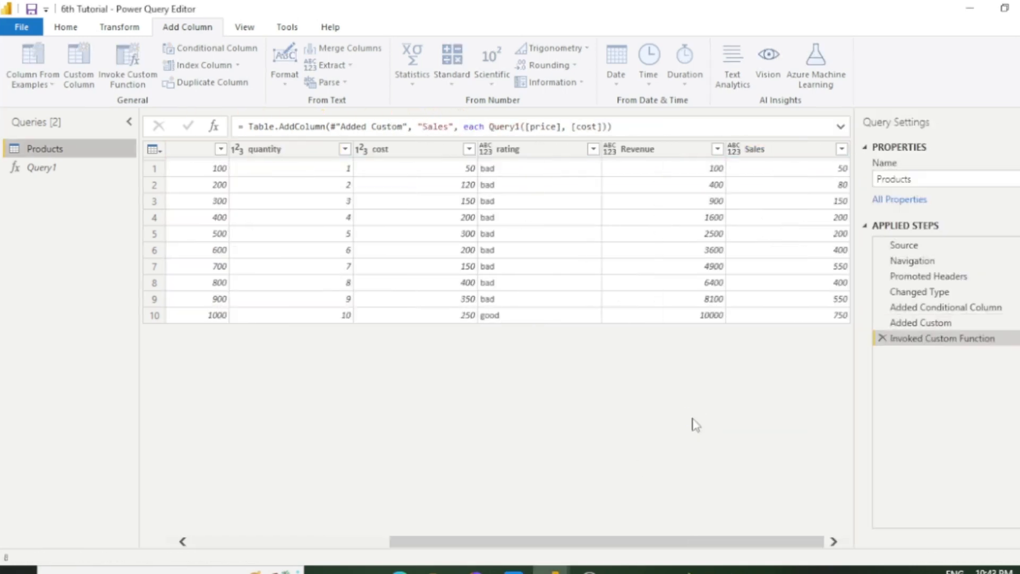
pyautogui.click(754, 149)
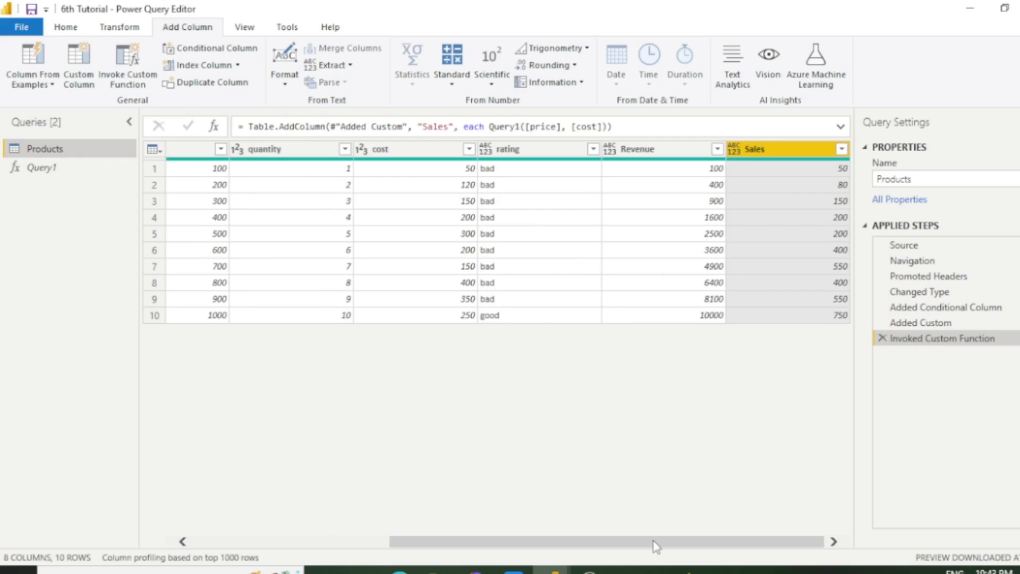
pyautogui.moveTo(893, 406)
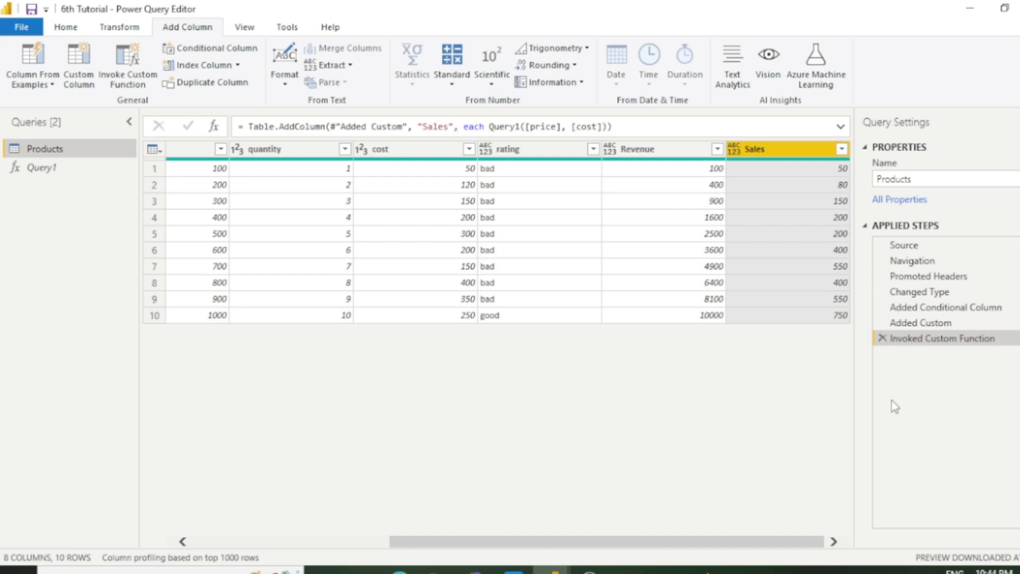
pyautogui.moveTo(560, 299)
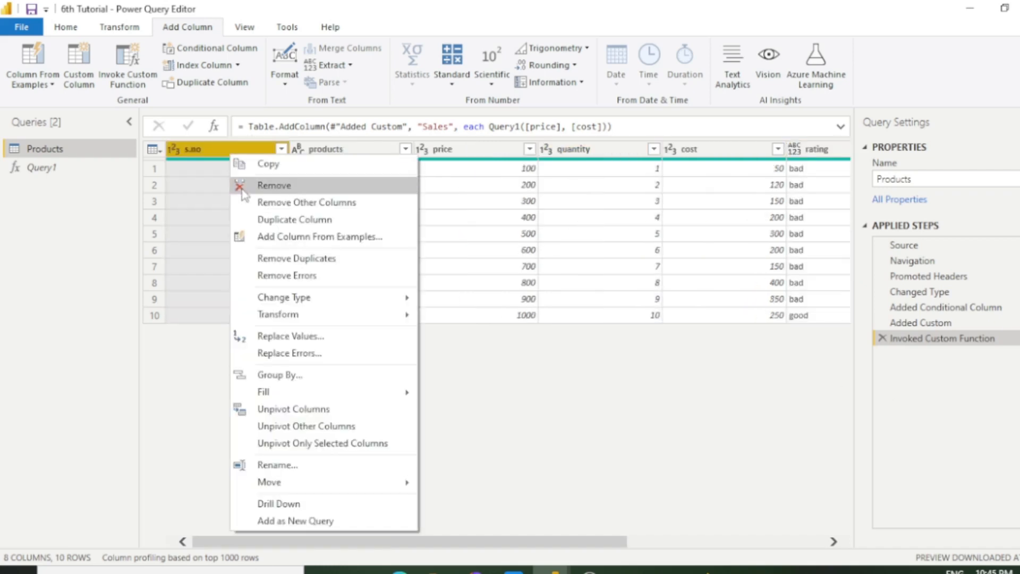
# Remove the s.no column from Products.
pyautogui.click(274, 185)
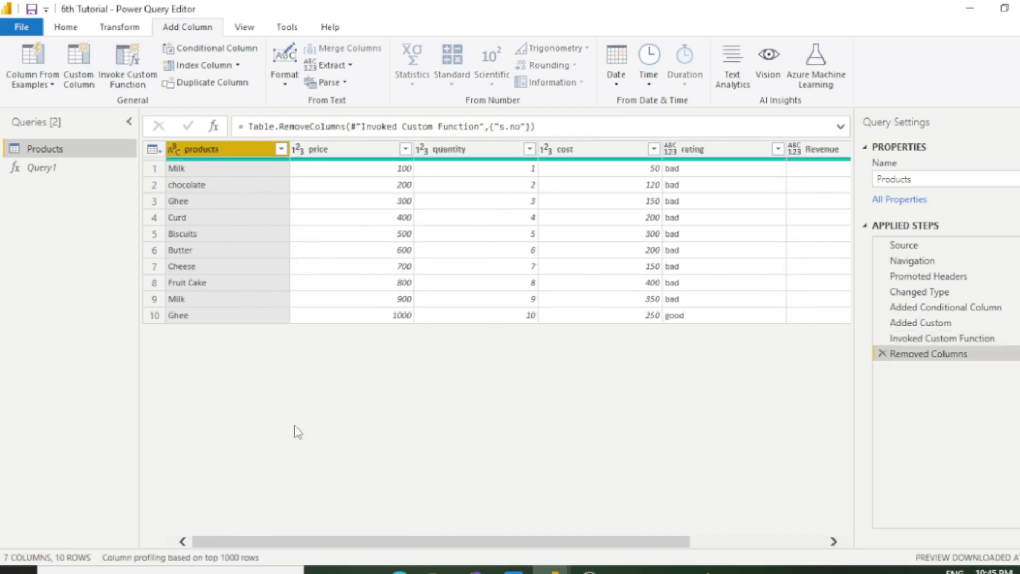
pyautogui.moveTo(280, 365)
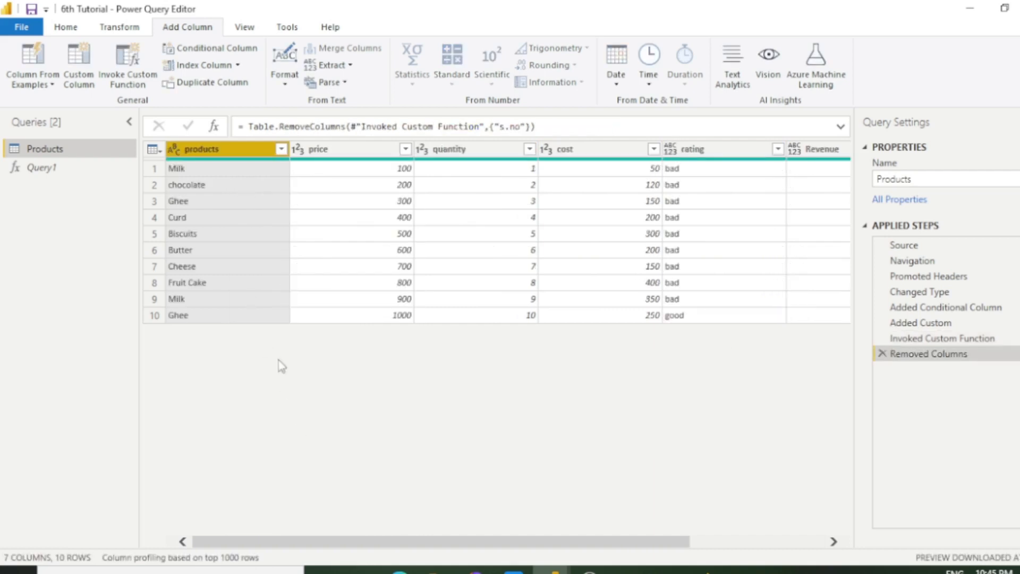
pyautogui.moveTo(245, 219)
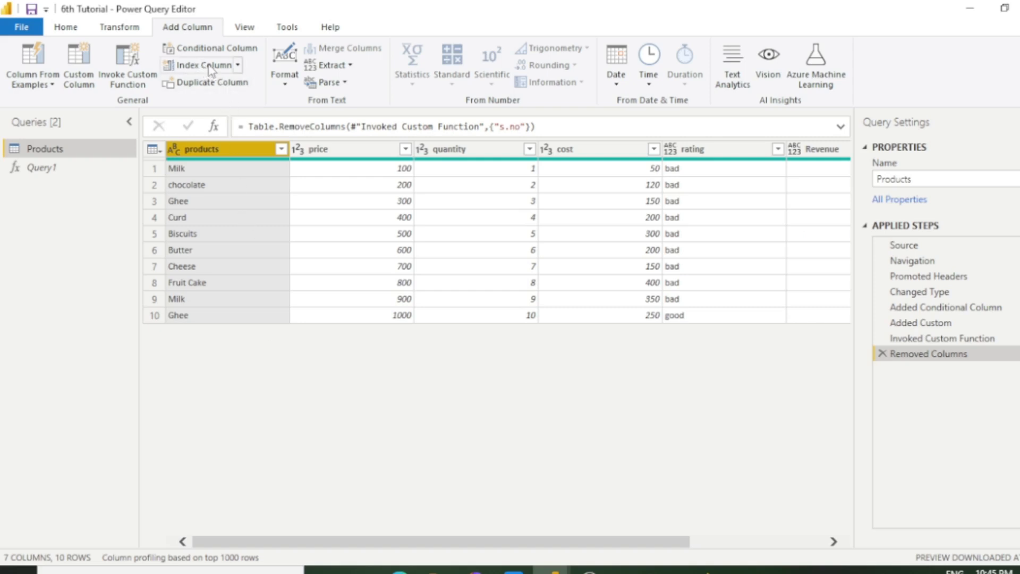
# Add an Index column starting from 1 and bring up its column actions.
pyautogui.click(238, 65)
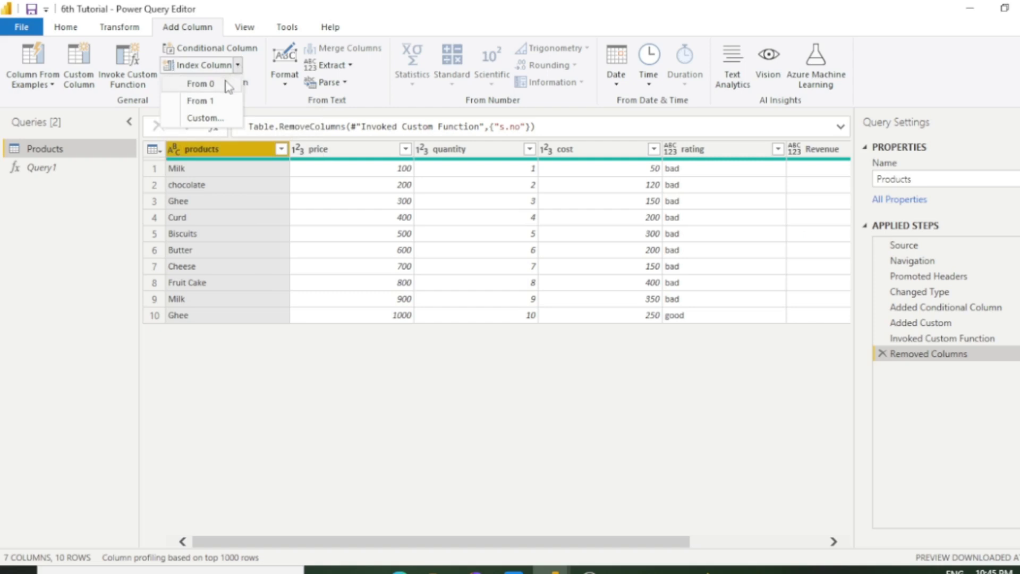
pyautogui.moveTo(201, 83)
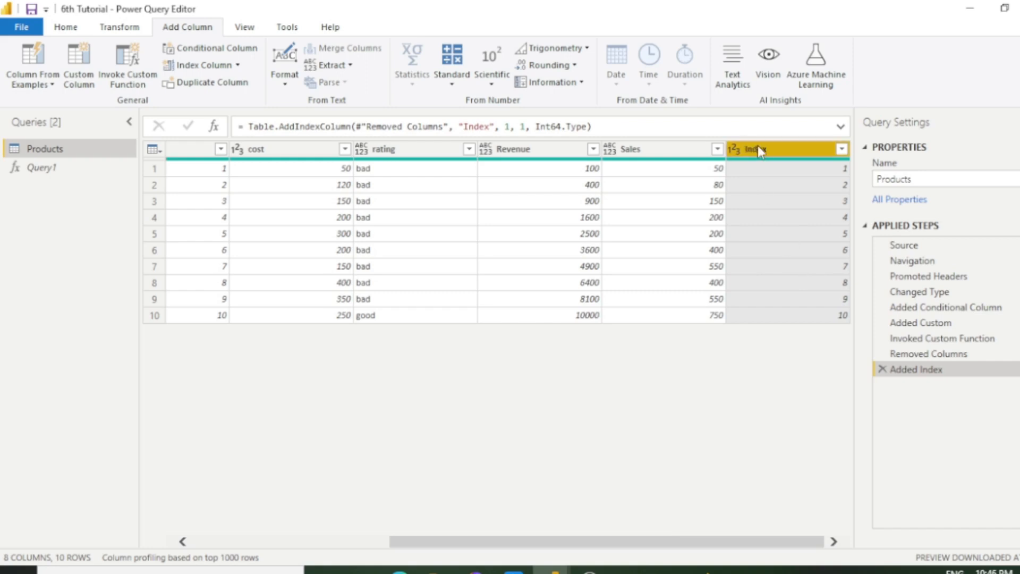
pyautogui.rightClick(754, 149)
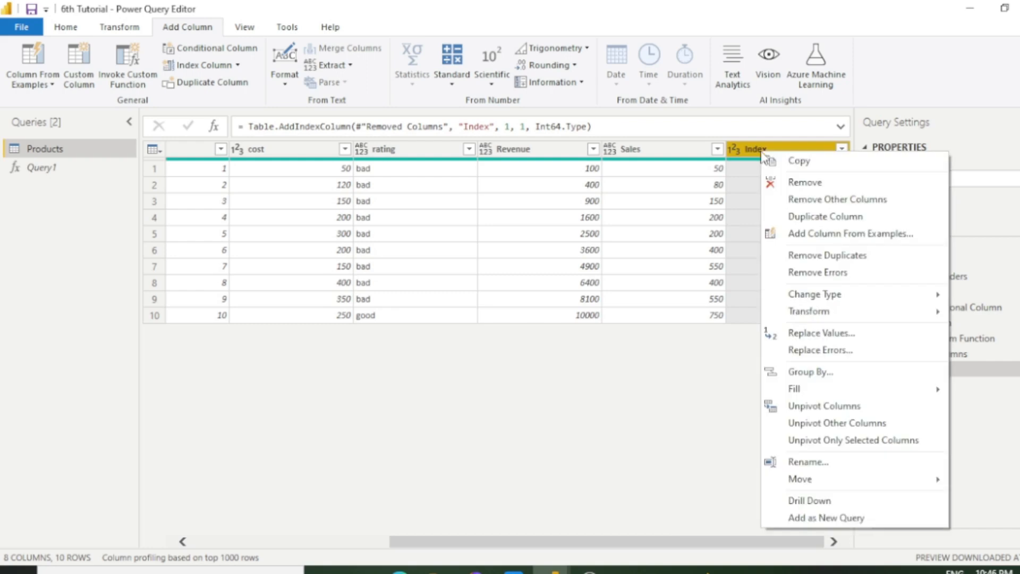
pyautogui.moveTo(799, 479)
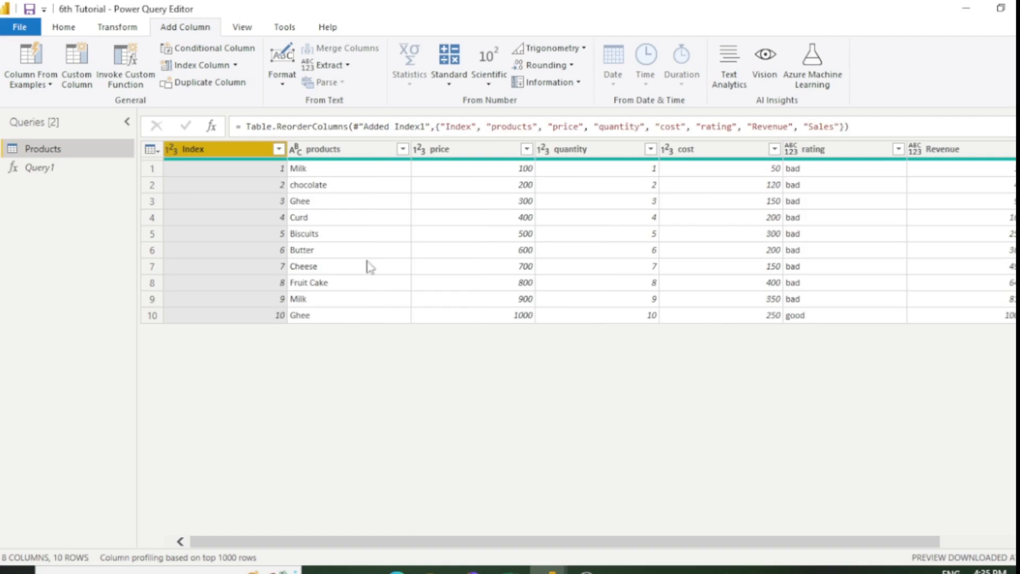
pyautogui.moveTo(260, 104)
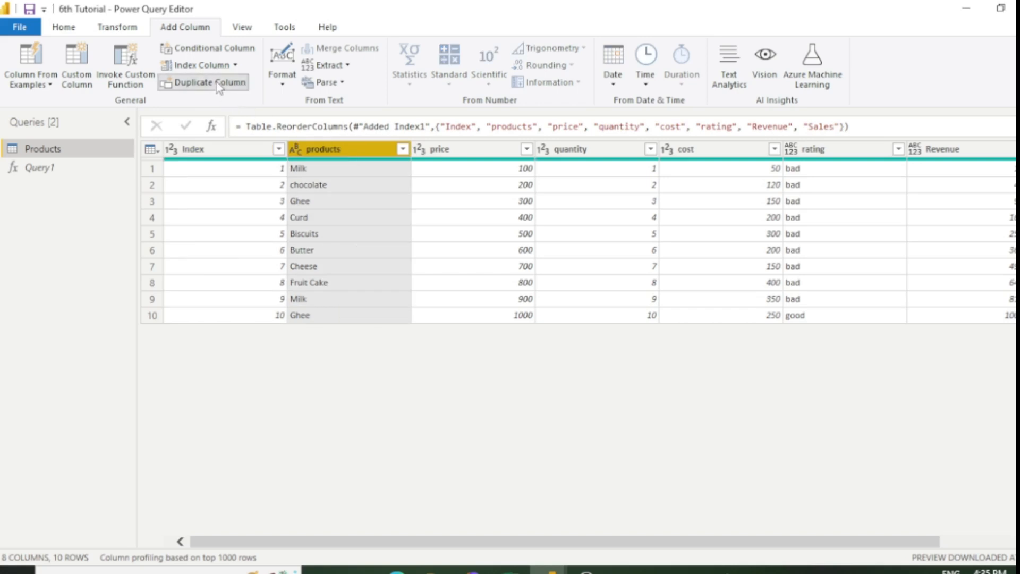
# Duplicate the products column as products - Copy at the end of the table.
pyautogui.click(207, 82)
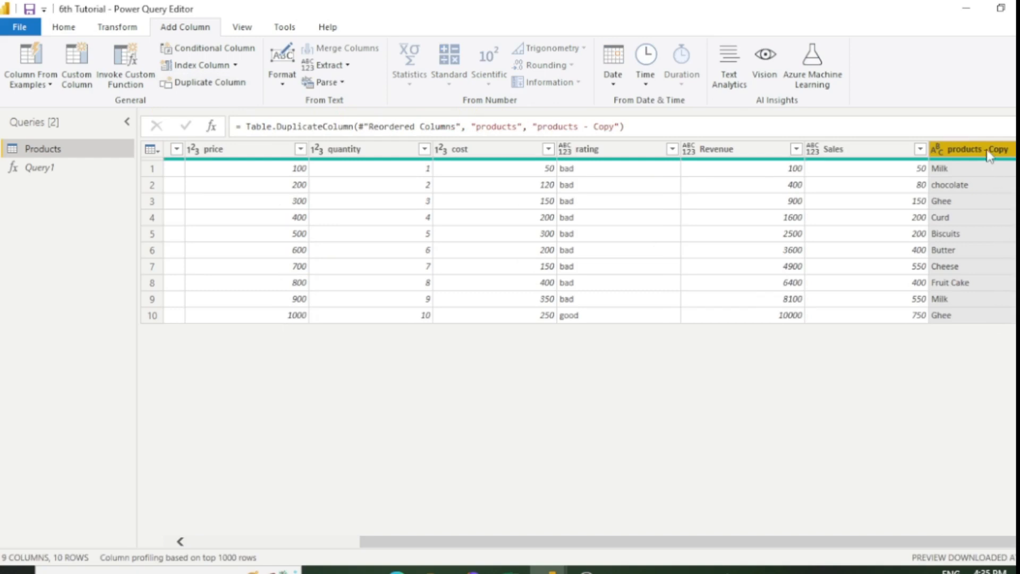
pyautogui.moveTo(652, 544)
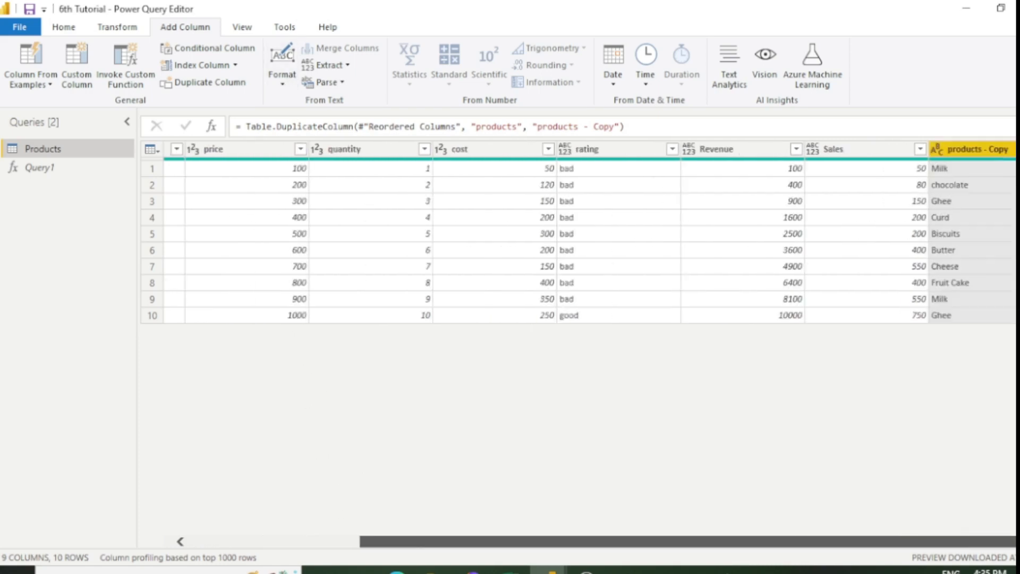
pyautogui.hscroll(-3)
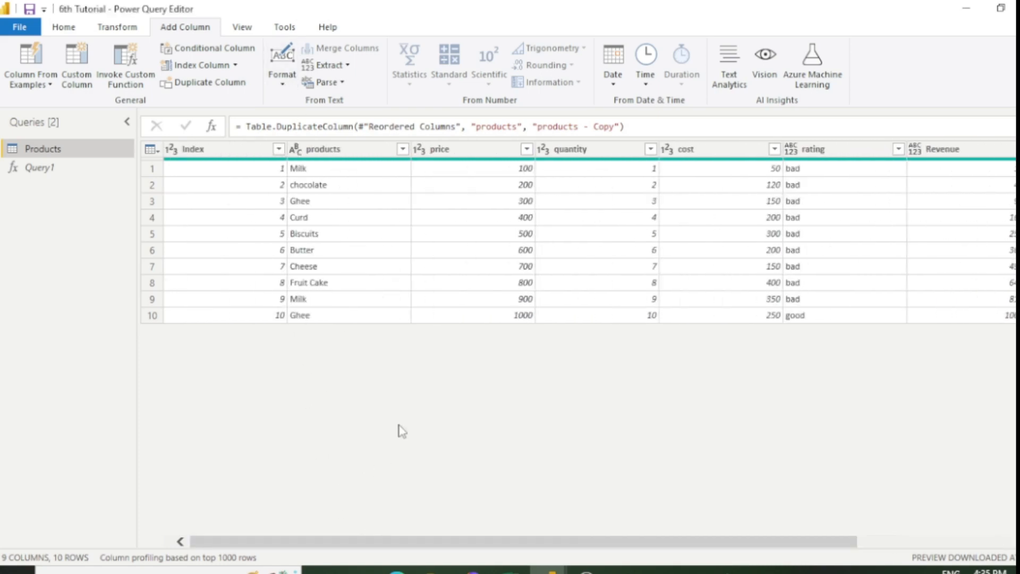
pyautogui.moveTo(407, 414)
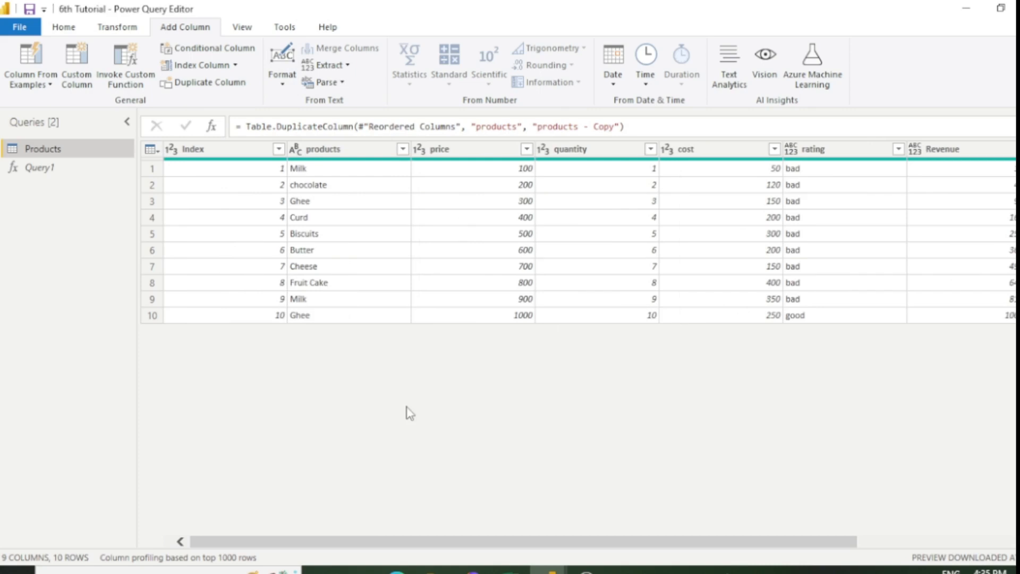